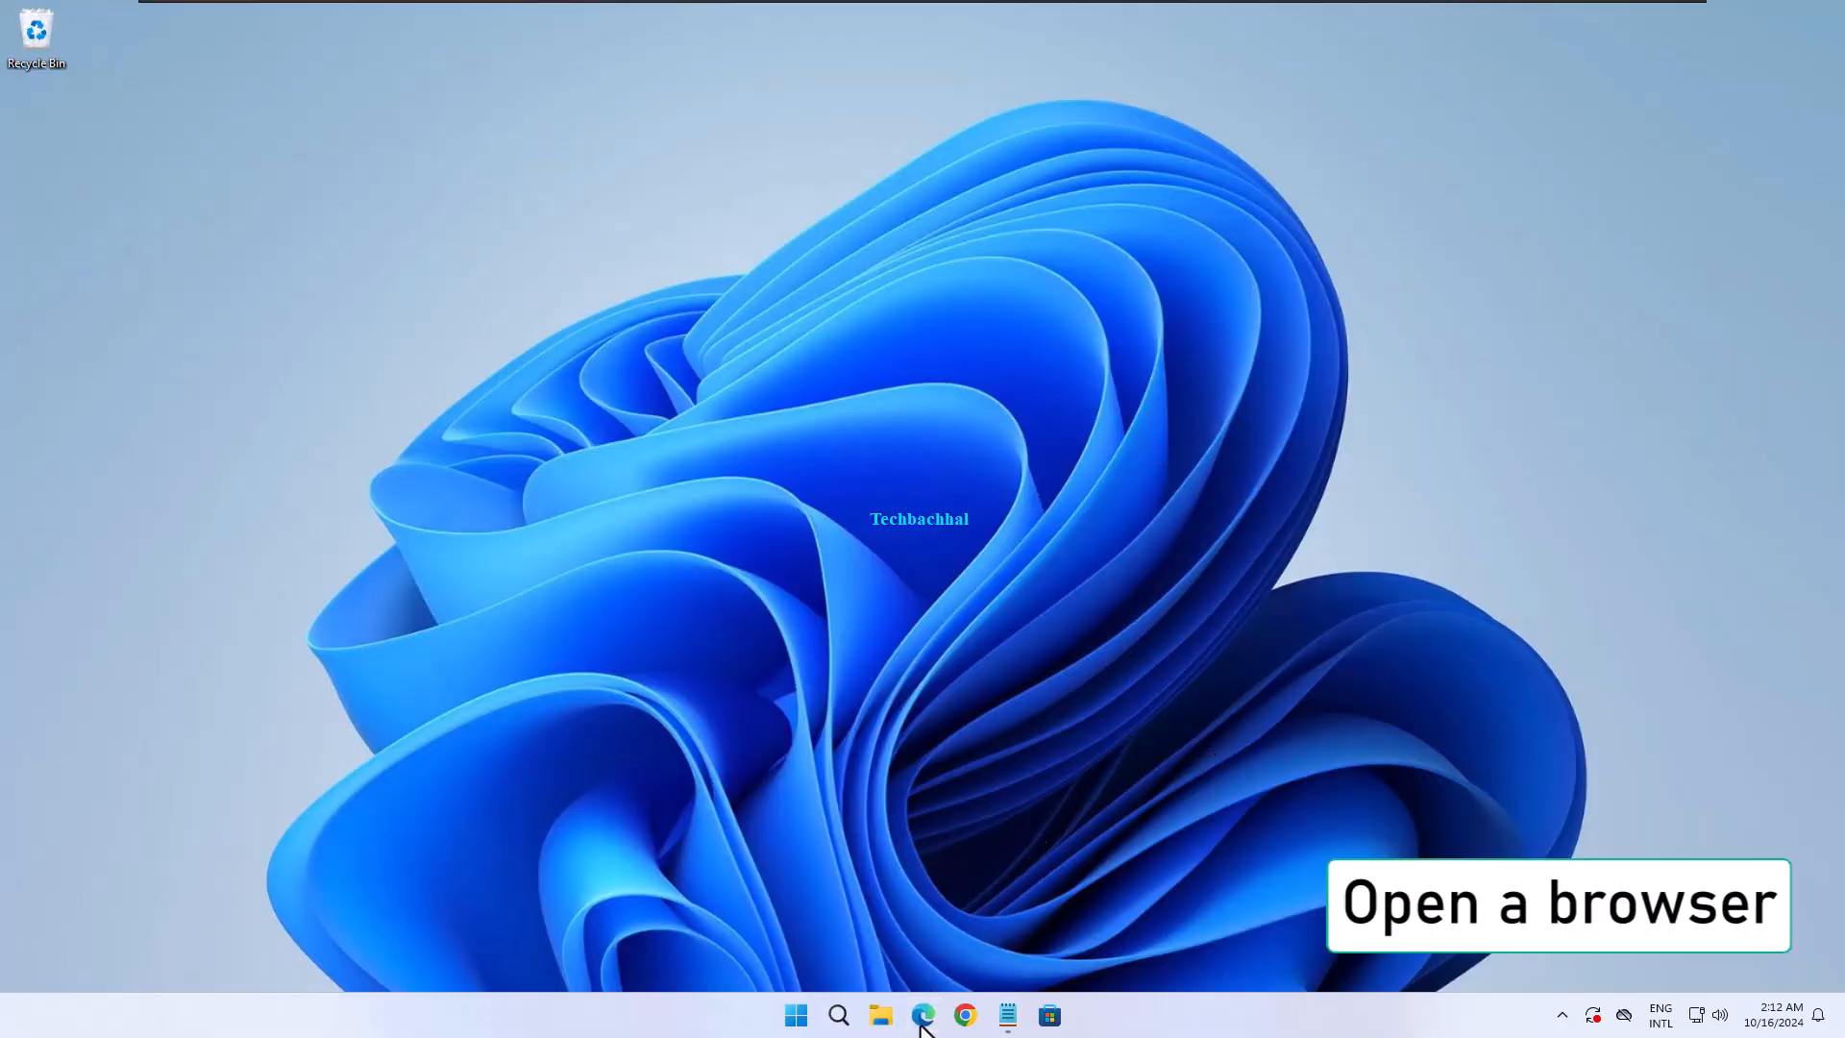
# Step: Open Edge and go to the OneDrive share link copied from the Notepad note
pyautogui.click(922, 1015)
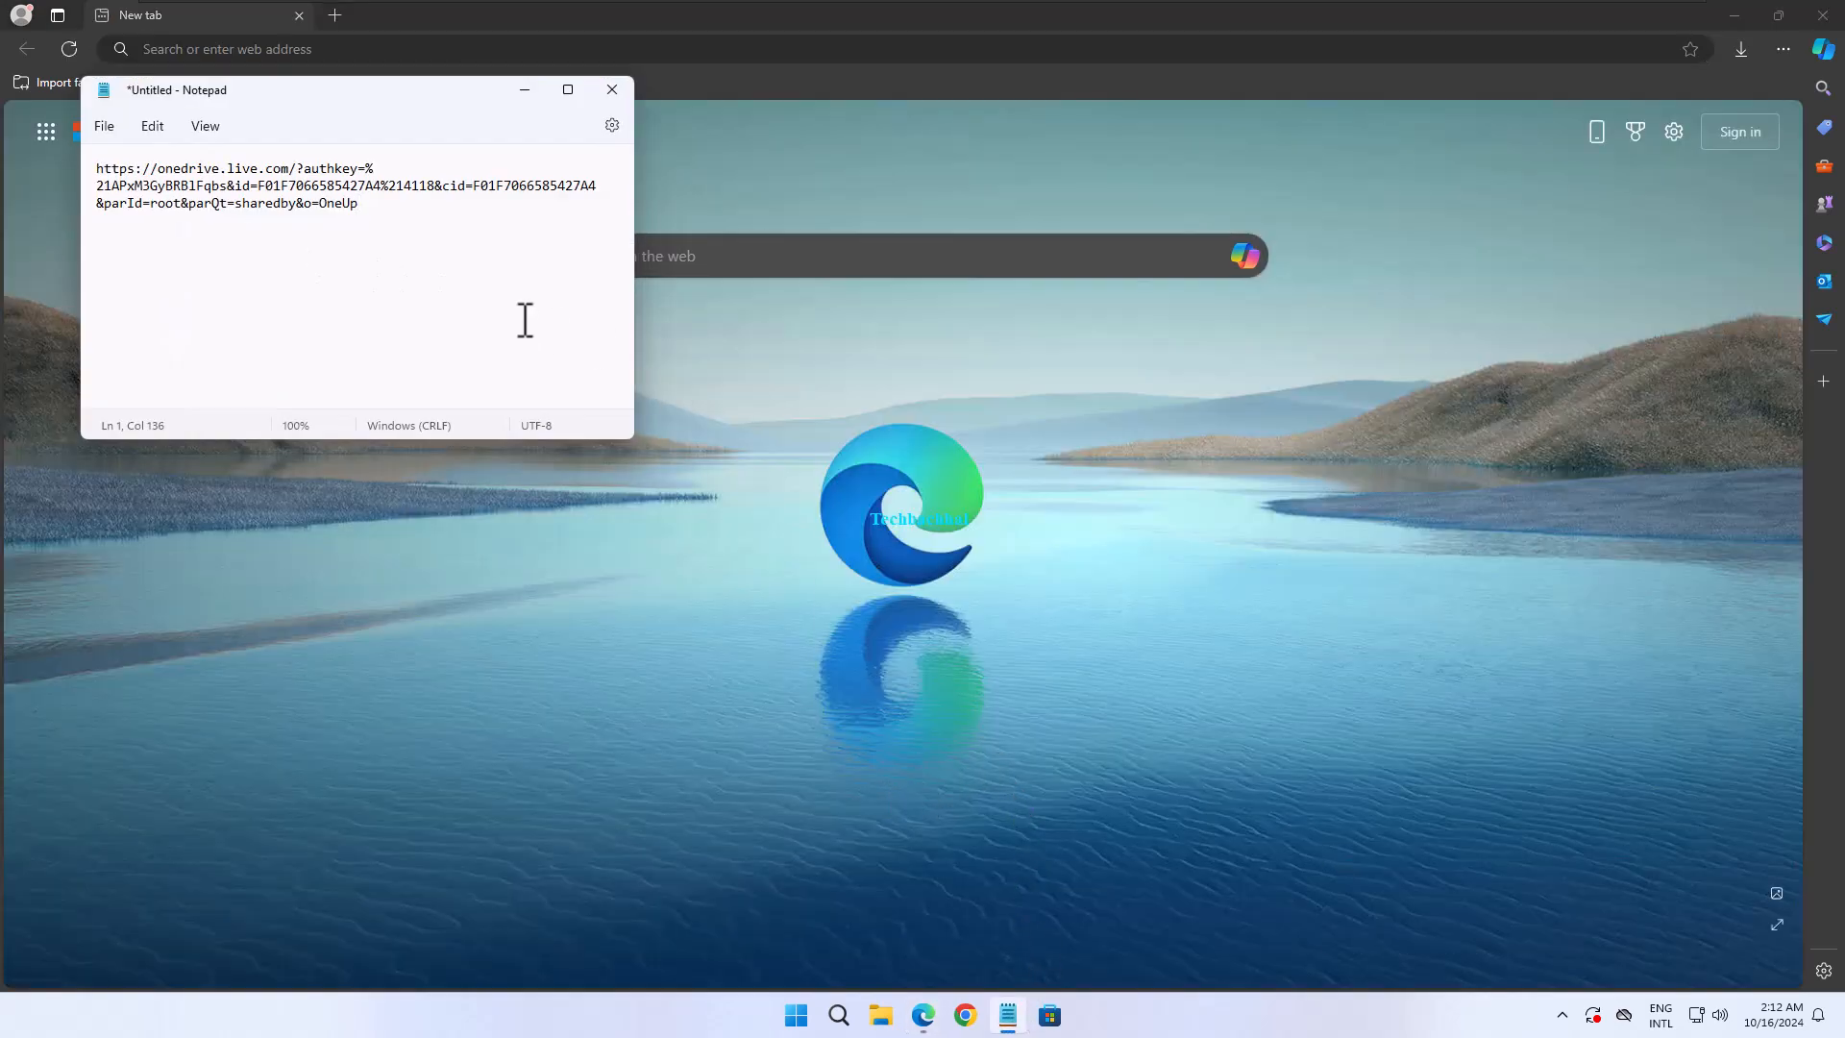
pyautogui.press('ctrl+a')
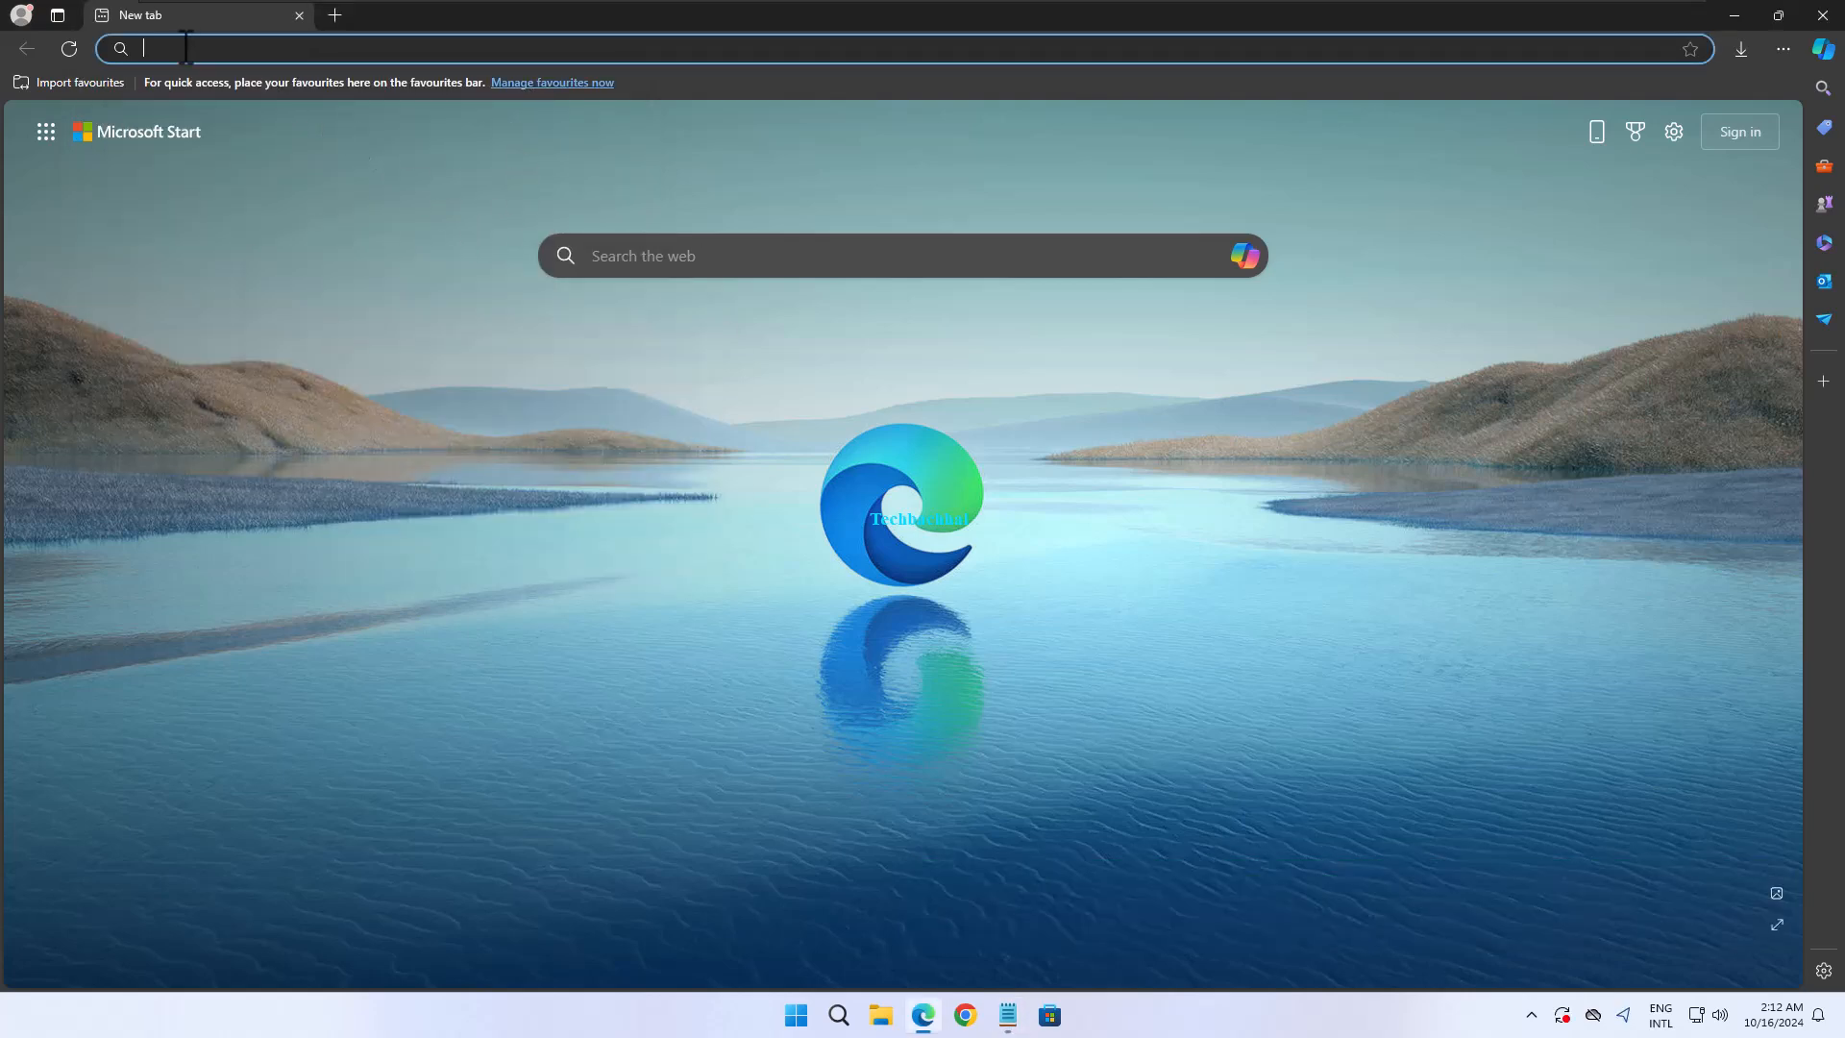
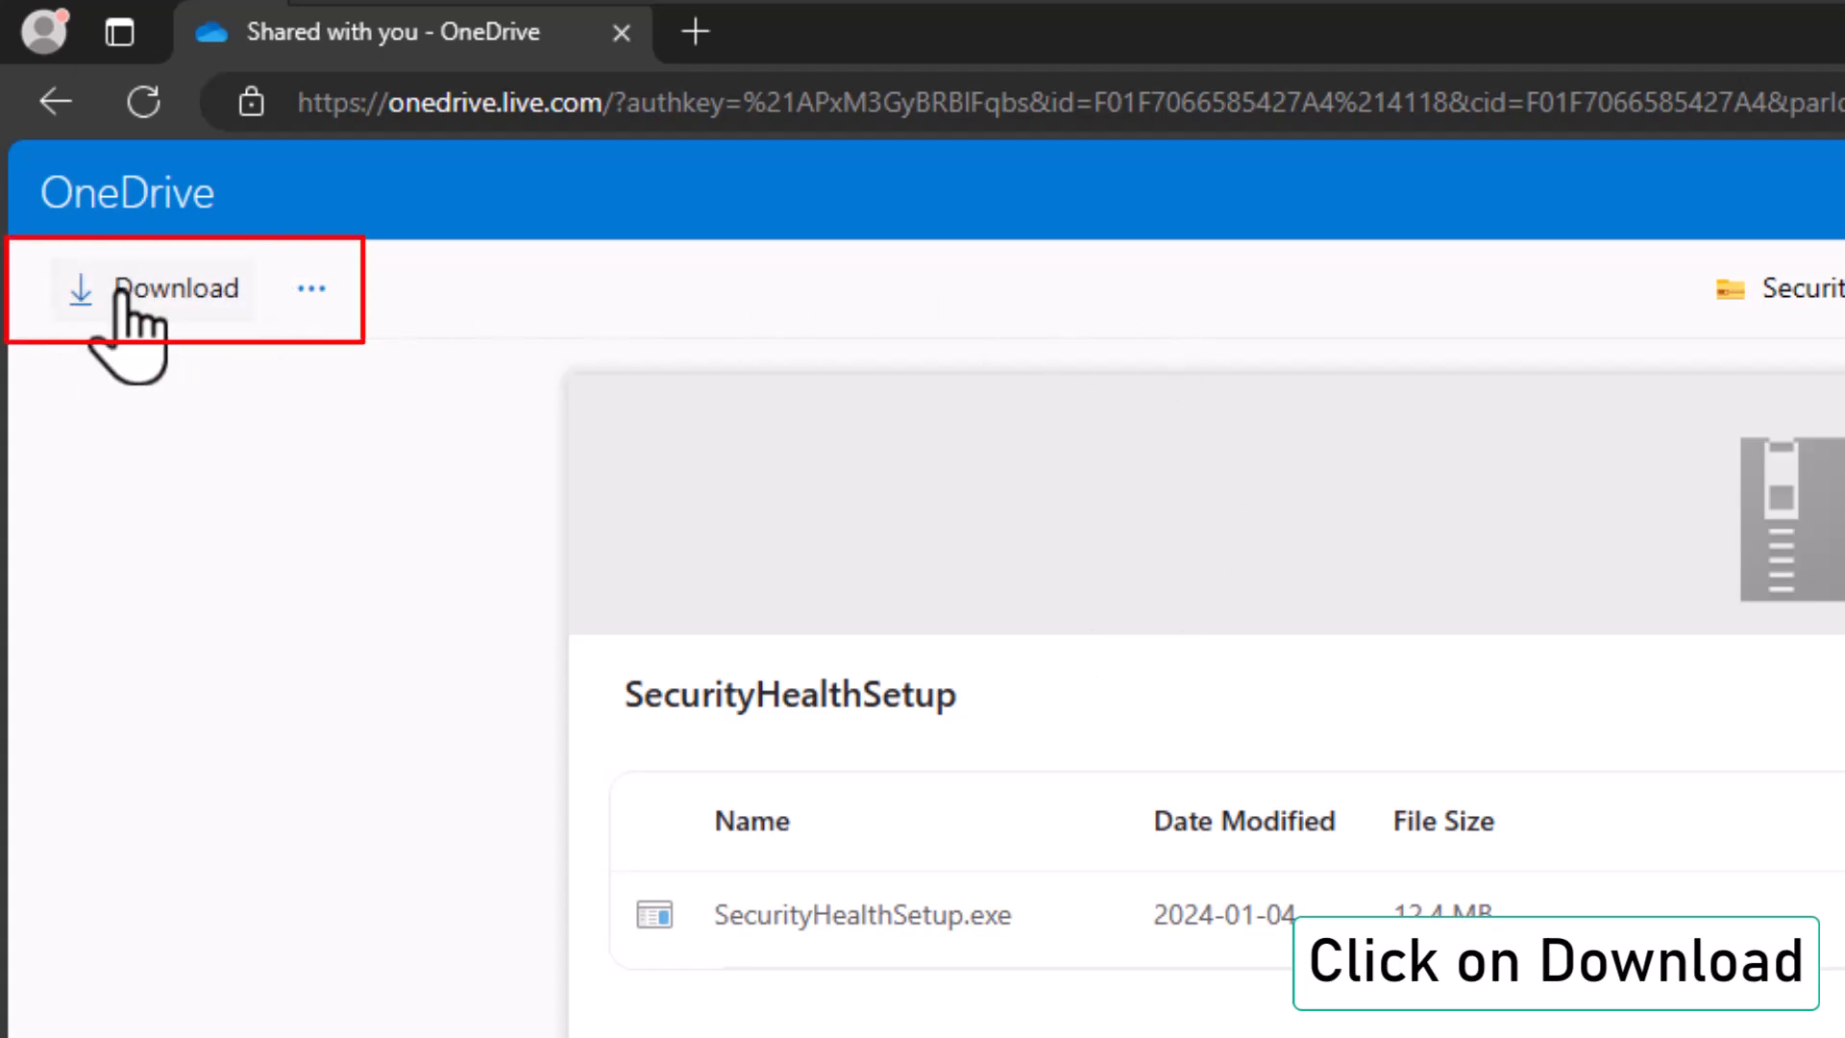
# Step: Download the shared SecurityHealthSetup folder from OneDrive as a zip
pyautogui.click(153, 288)
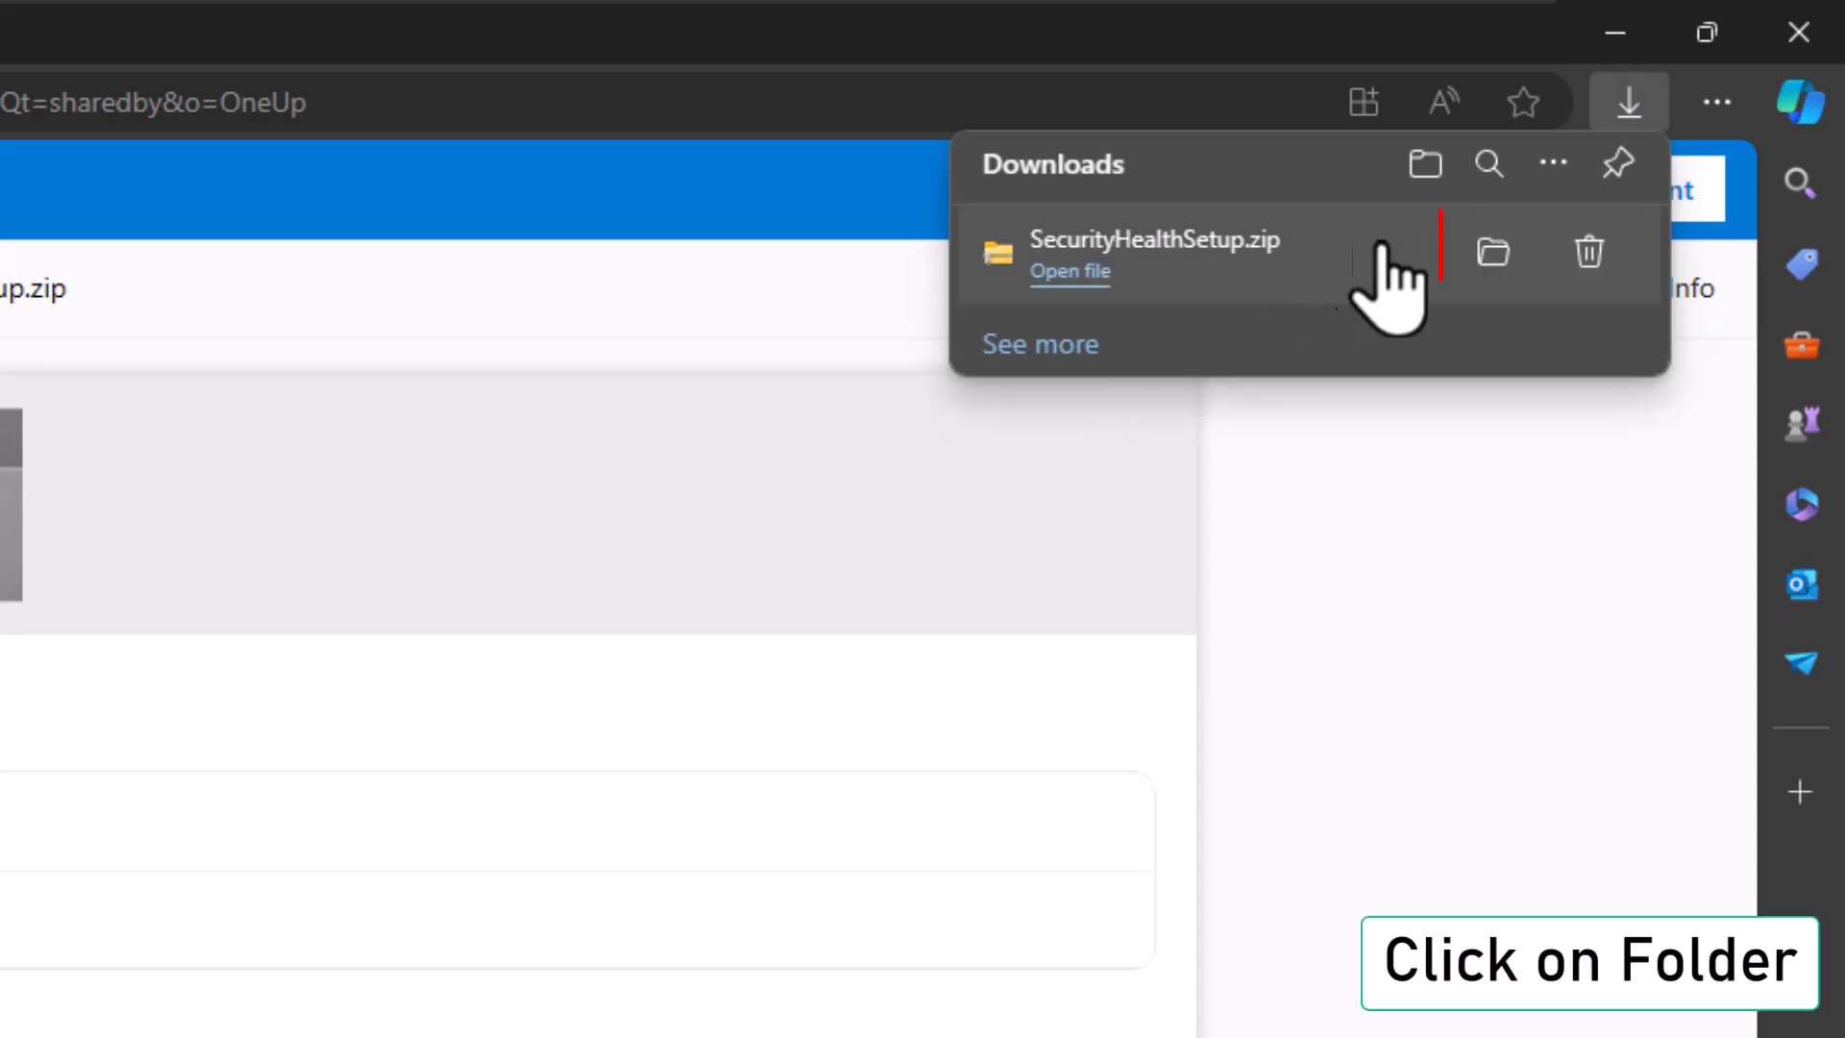
# Step: Open SecurityHealthSetup.zip's location in File Explorer from Edge's Downloads flyout
pyautogui.click(1492, 252)
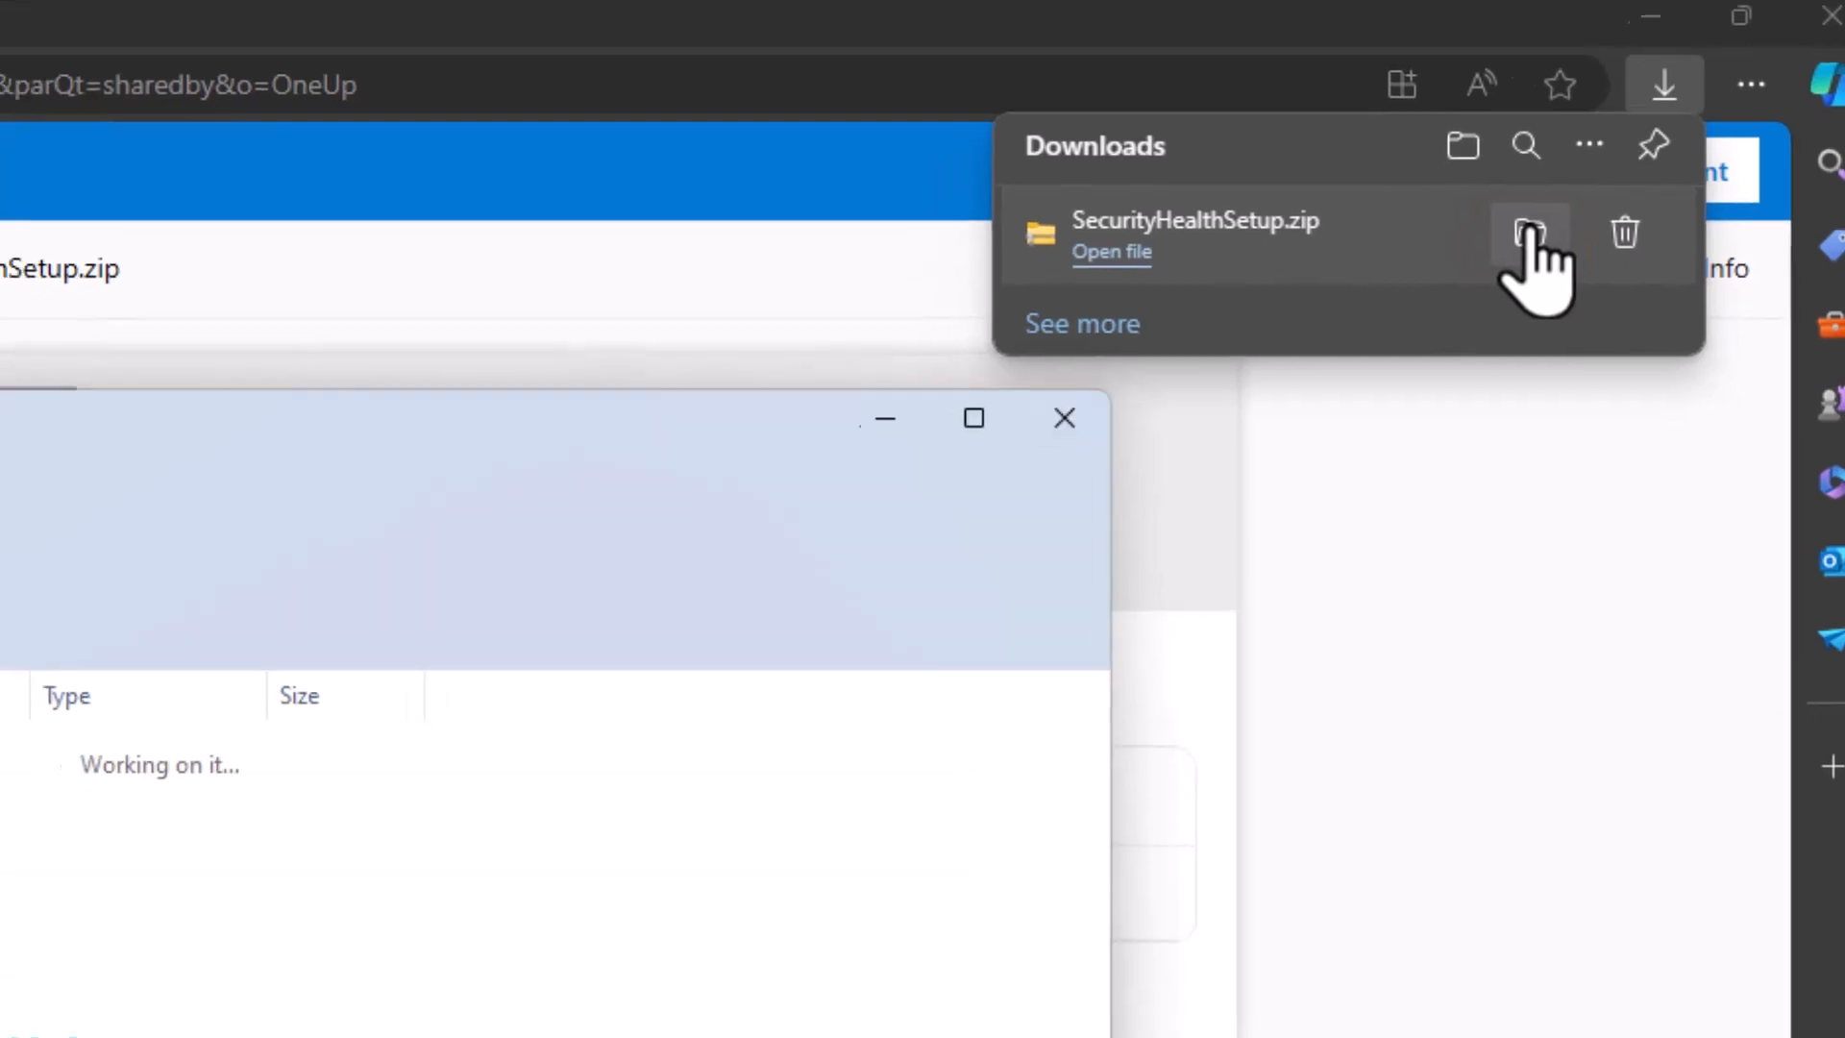
pyautogui.click(1530, 231)
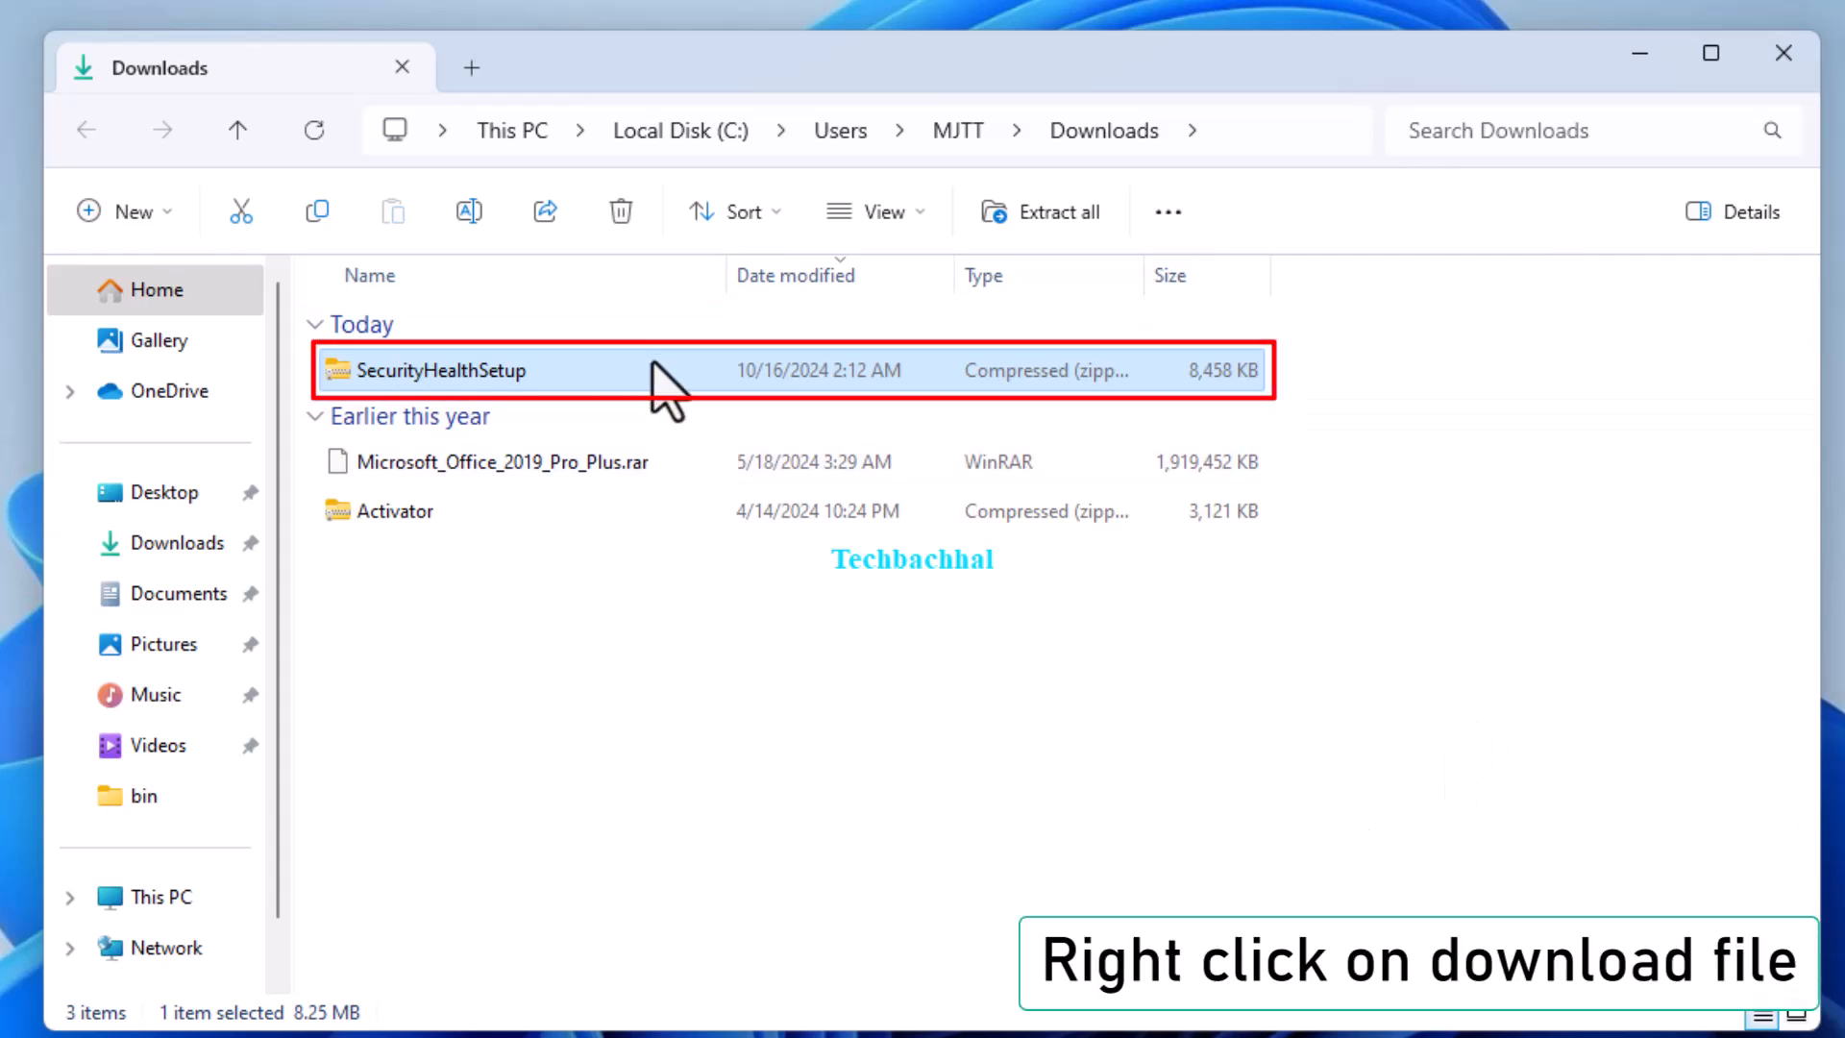
# Step: Extract All SecurityHealthSetup.zip into a SecurityHealthSetup folder, then open it
pyautogui.rightClick(426, 369)
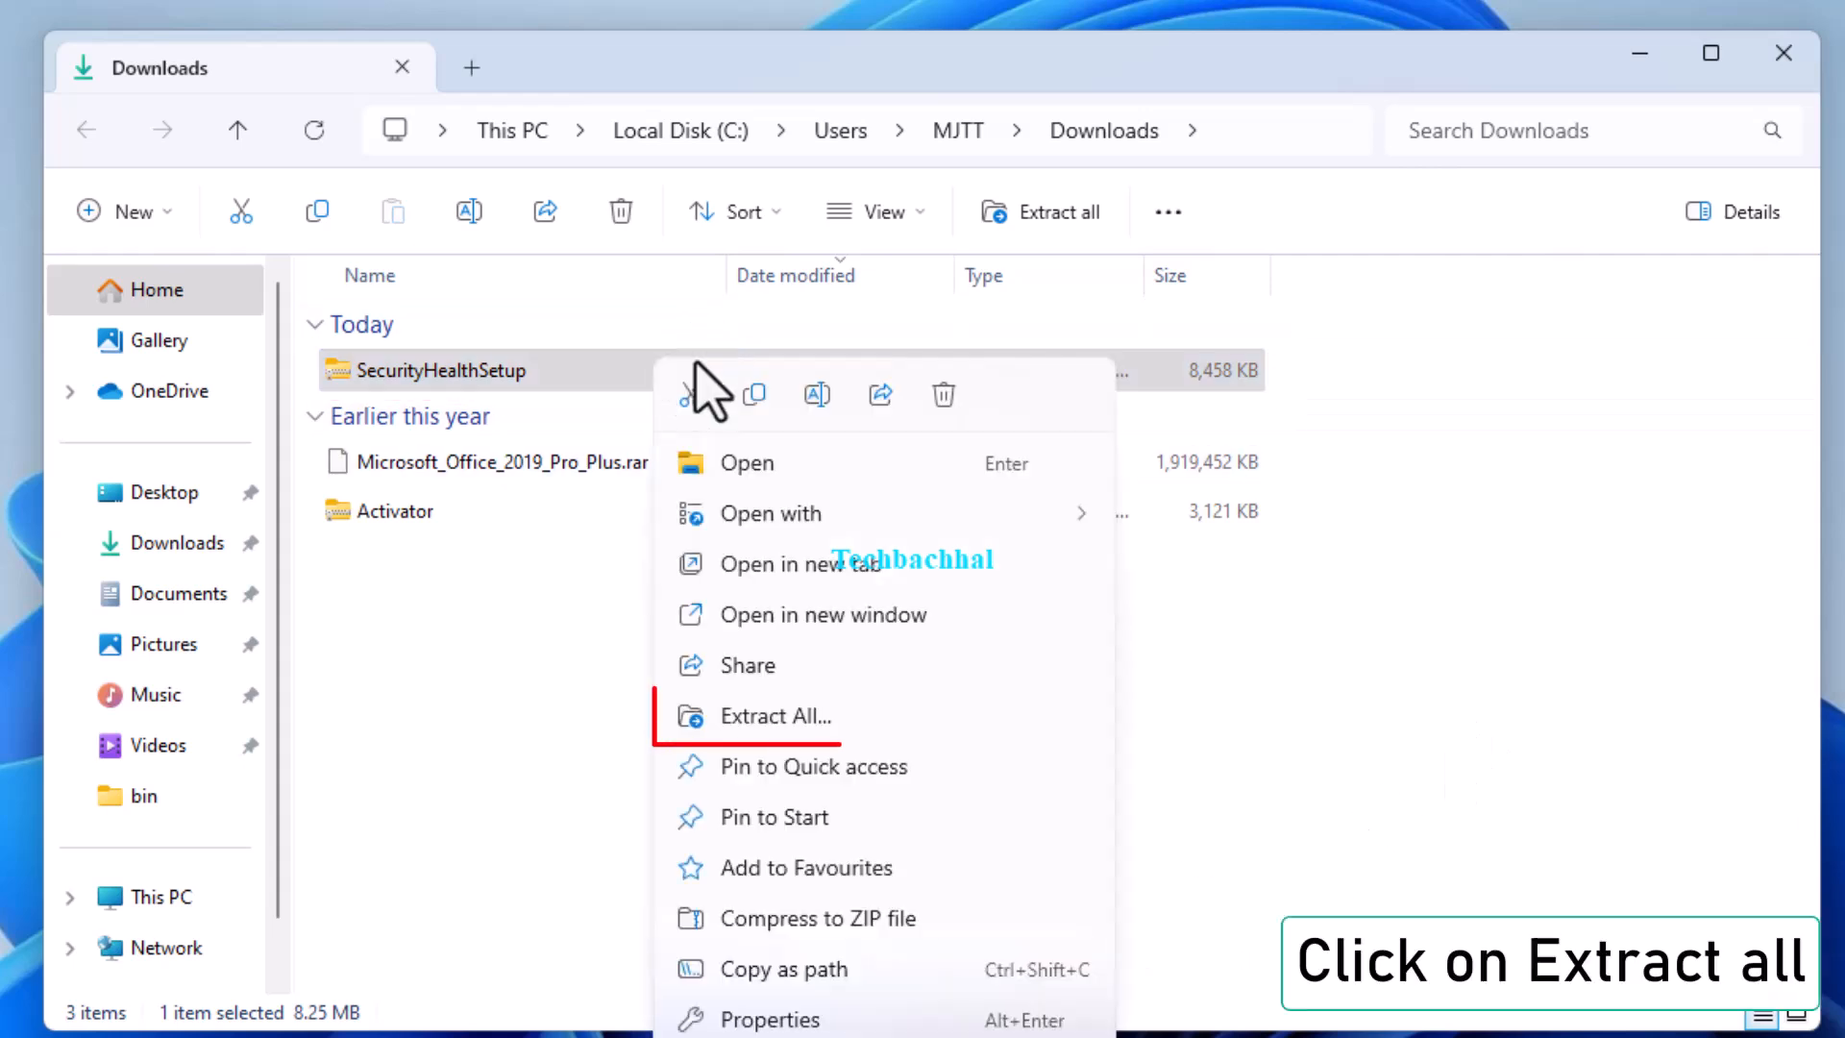
pyautogui.click(776, 715)
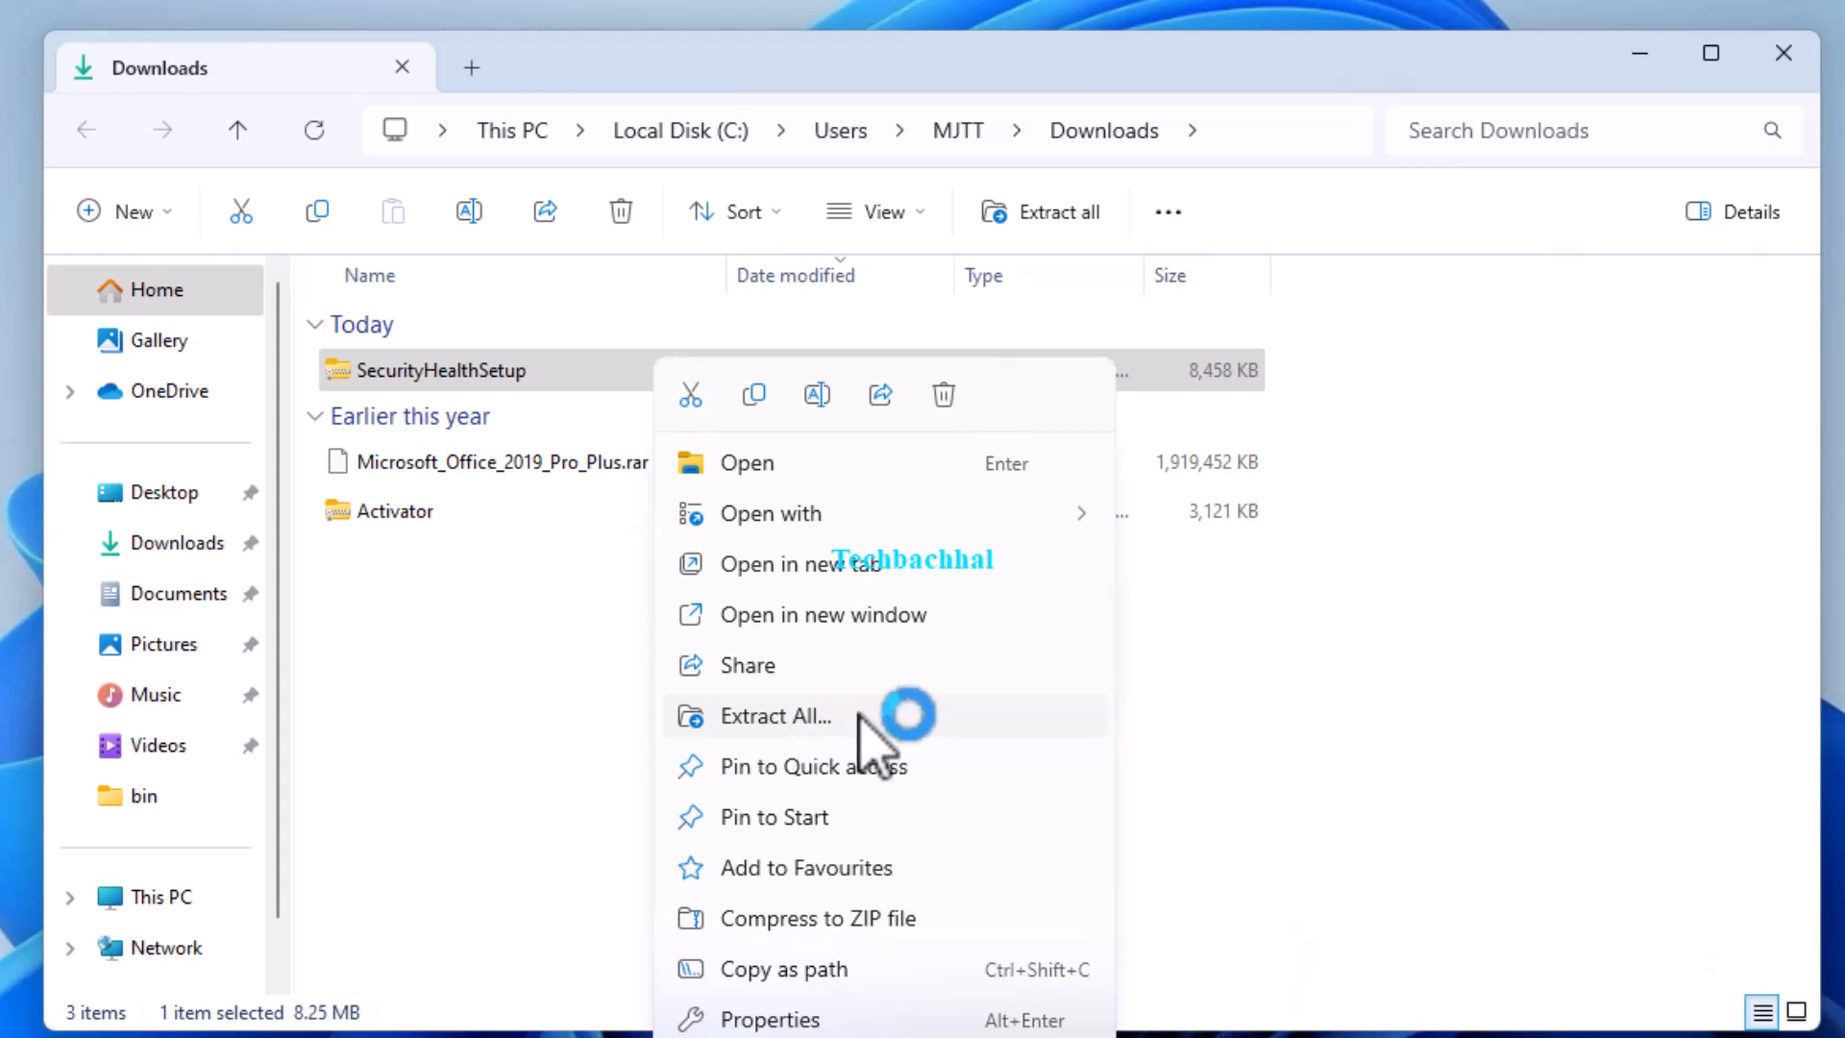
pyautogui.click(775, 714)
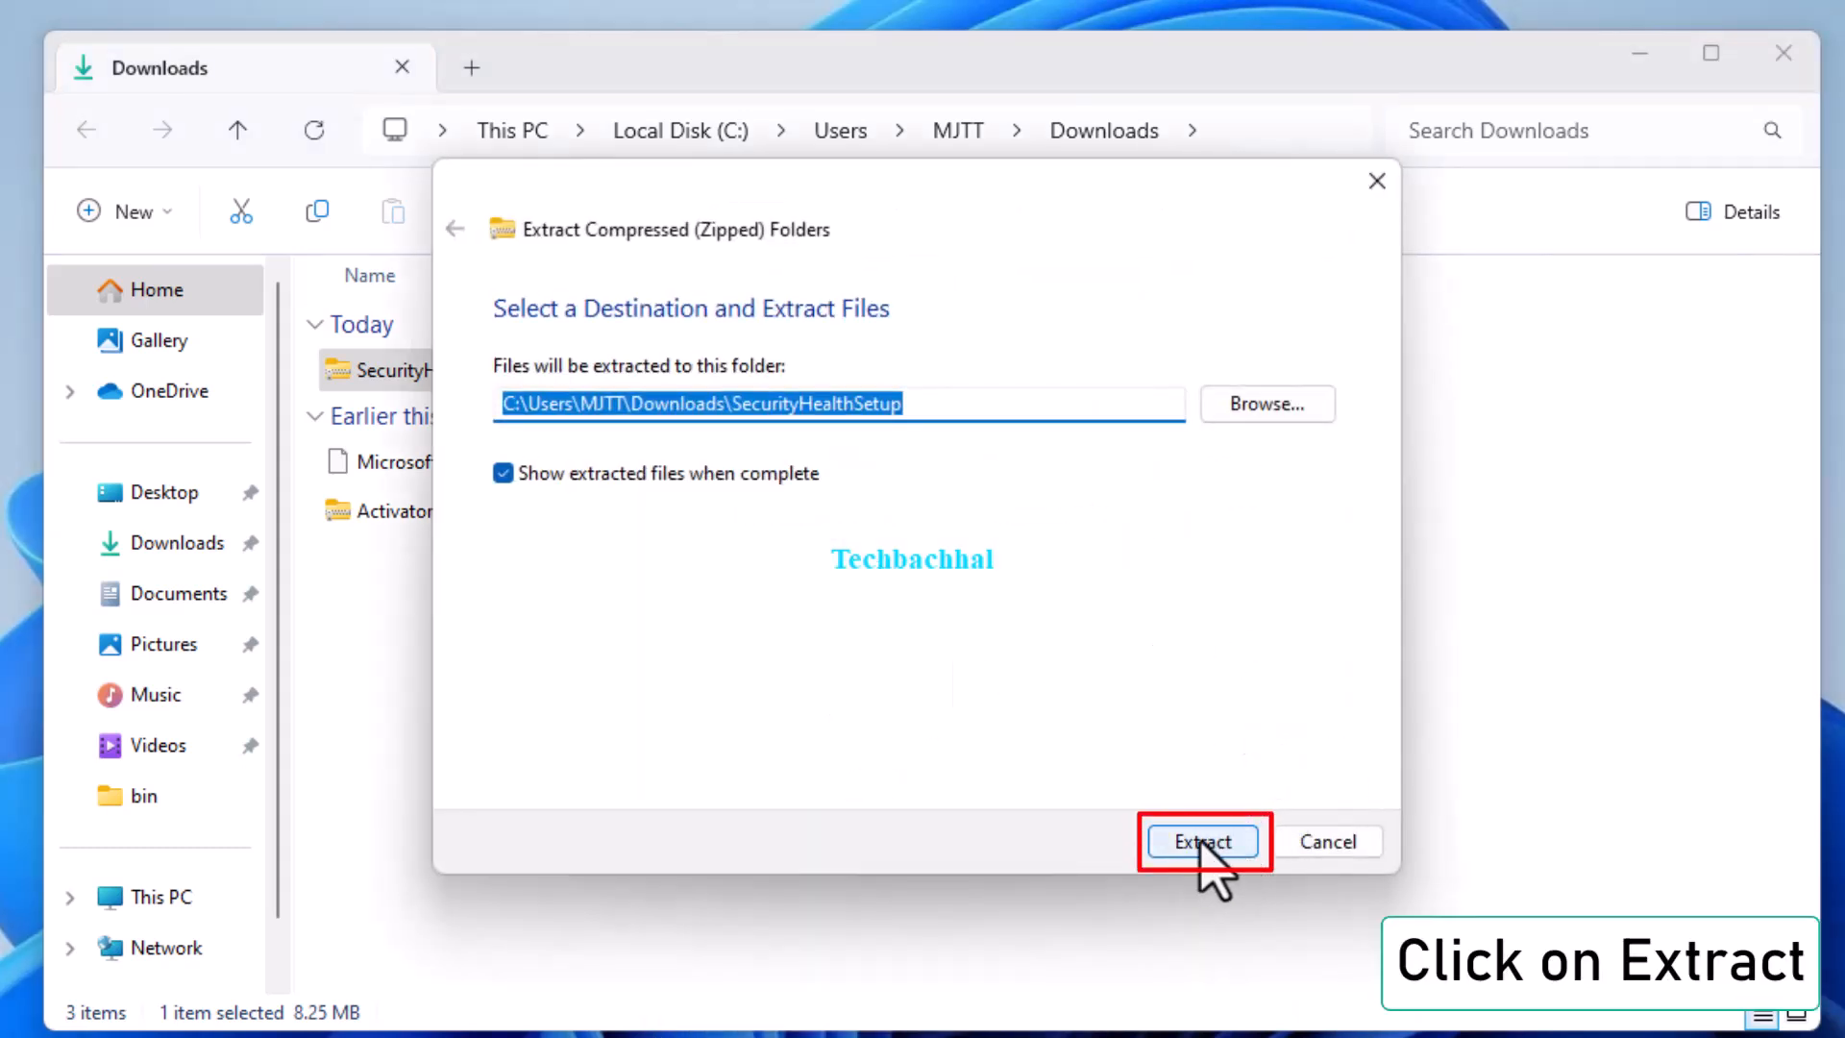
pyautogui.click(1201, 842)
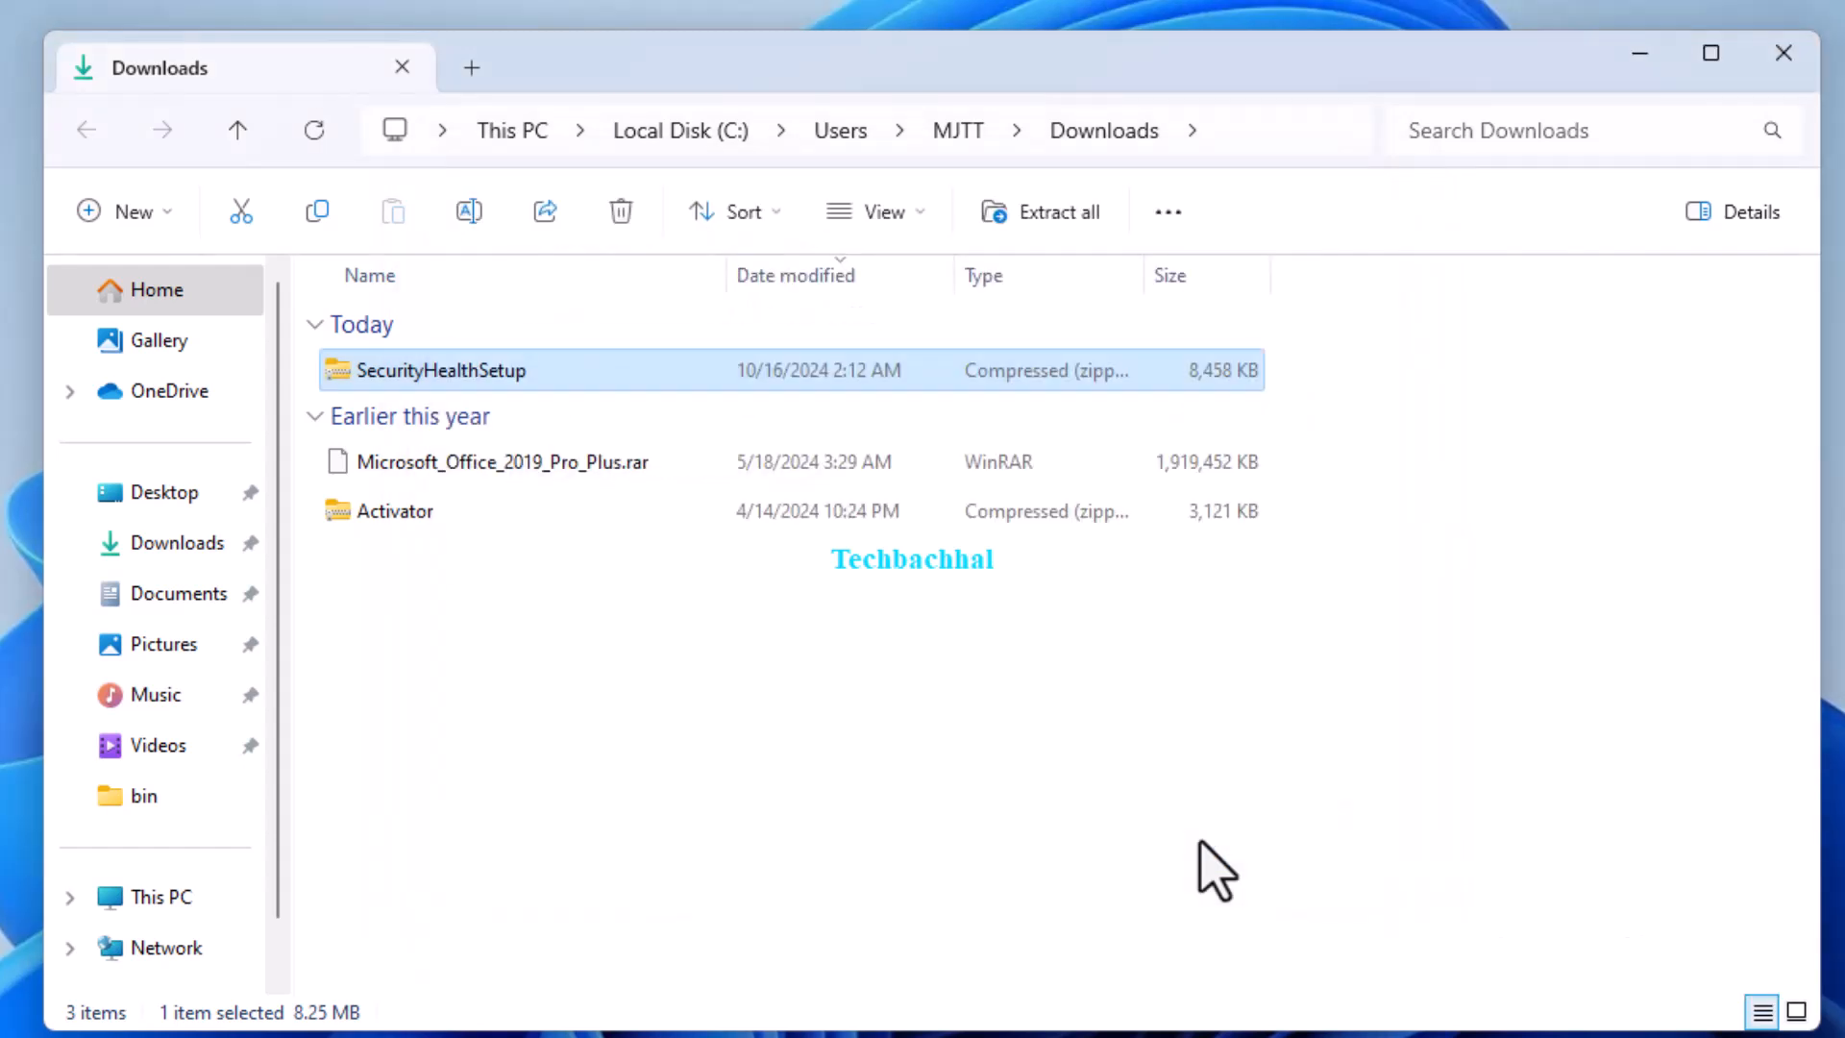
pyautogui.doubleClick(442, 370)
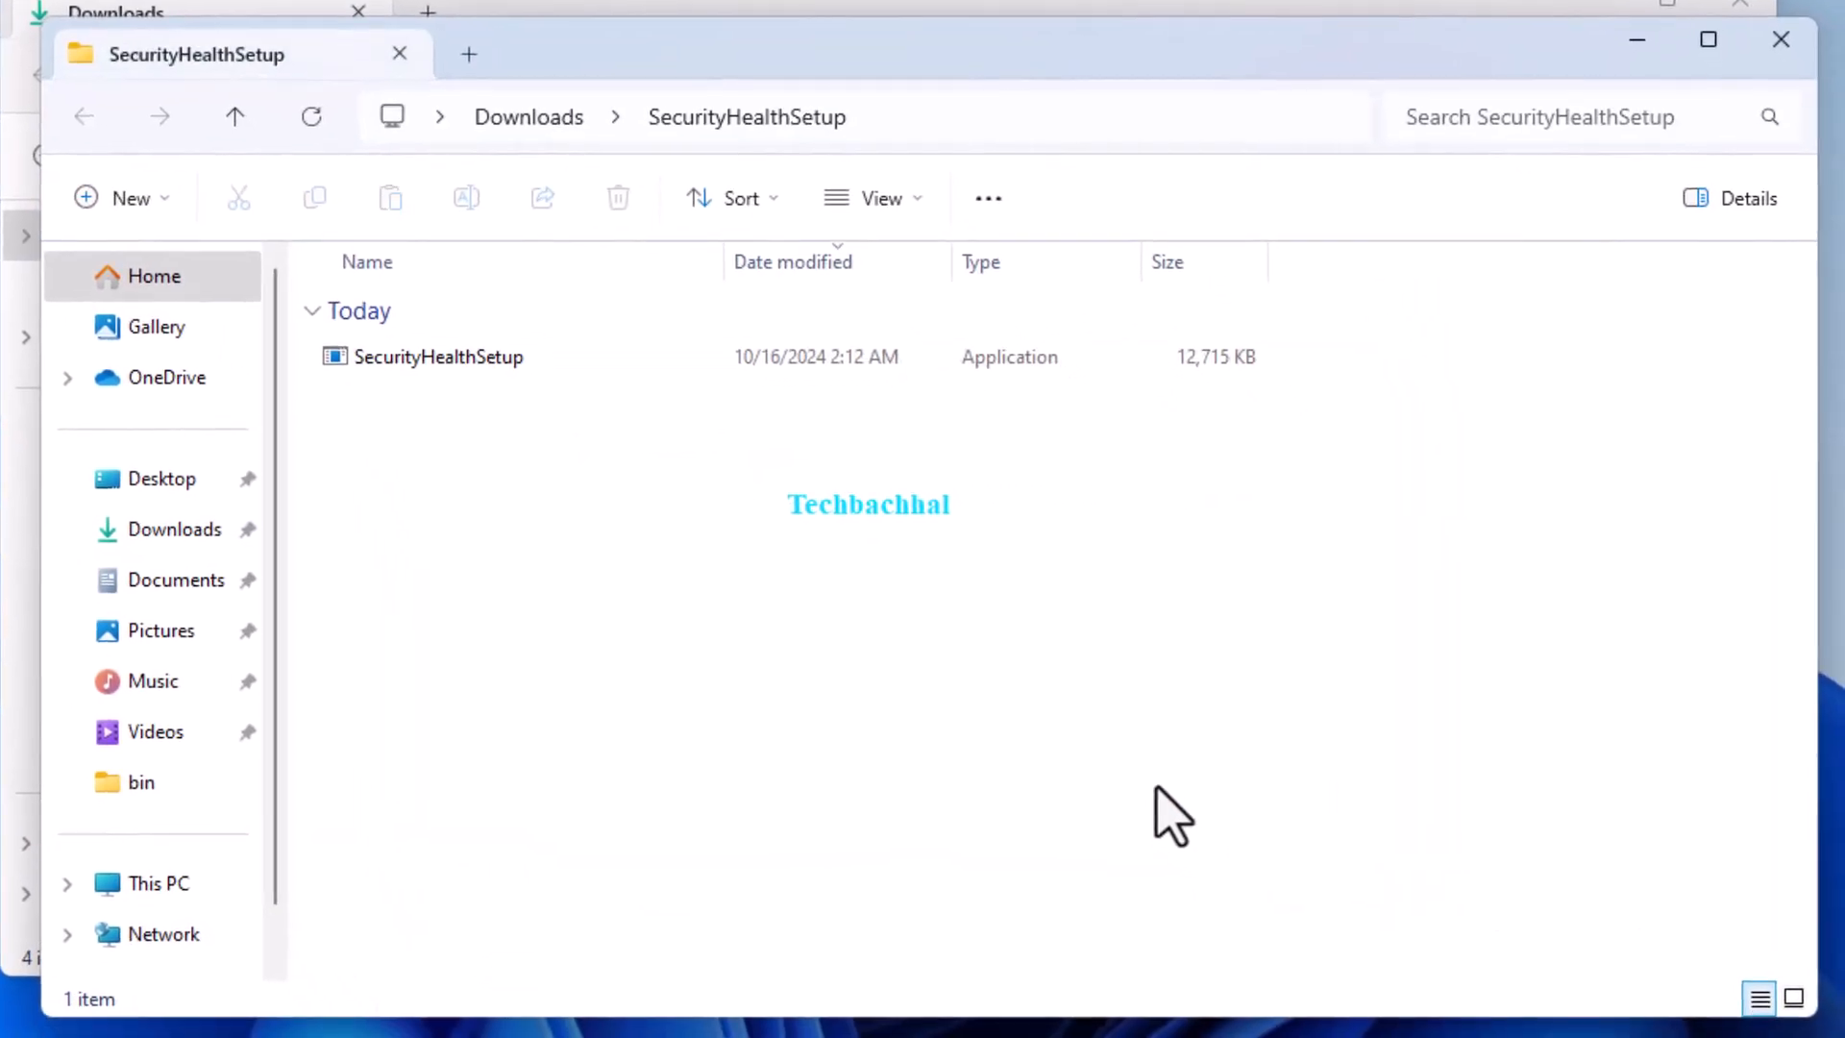
# Step: Run SecurityHealthSetup.exe as administrator, approve User Account Control, and close the folder
pyautogui.rightClick(438, 357)
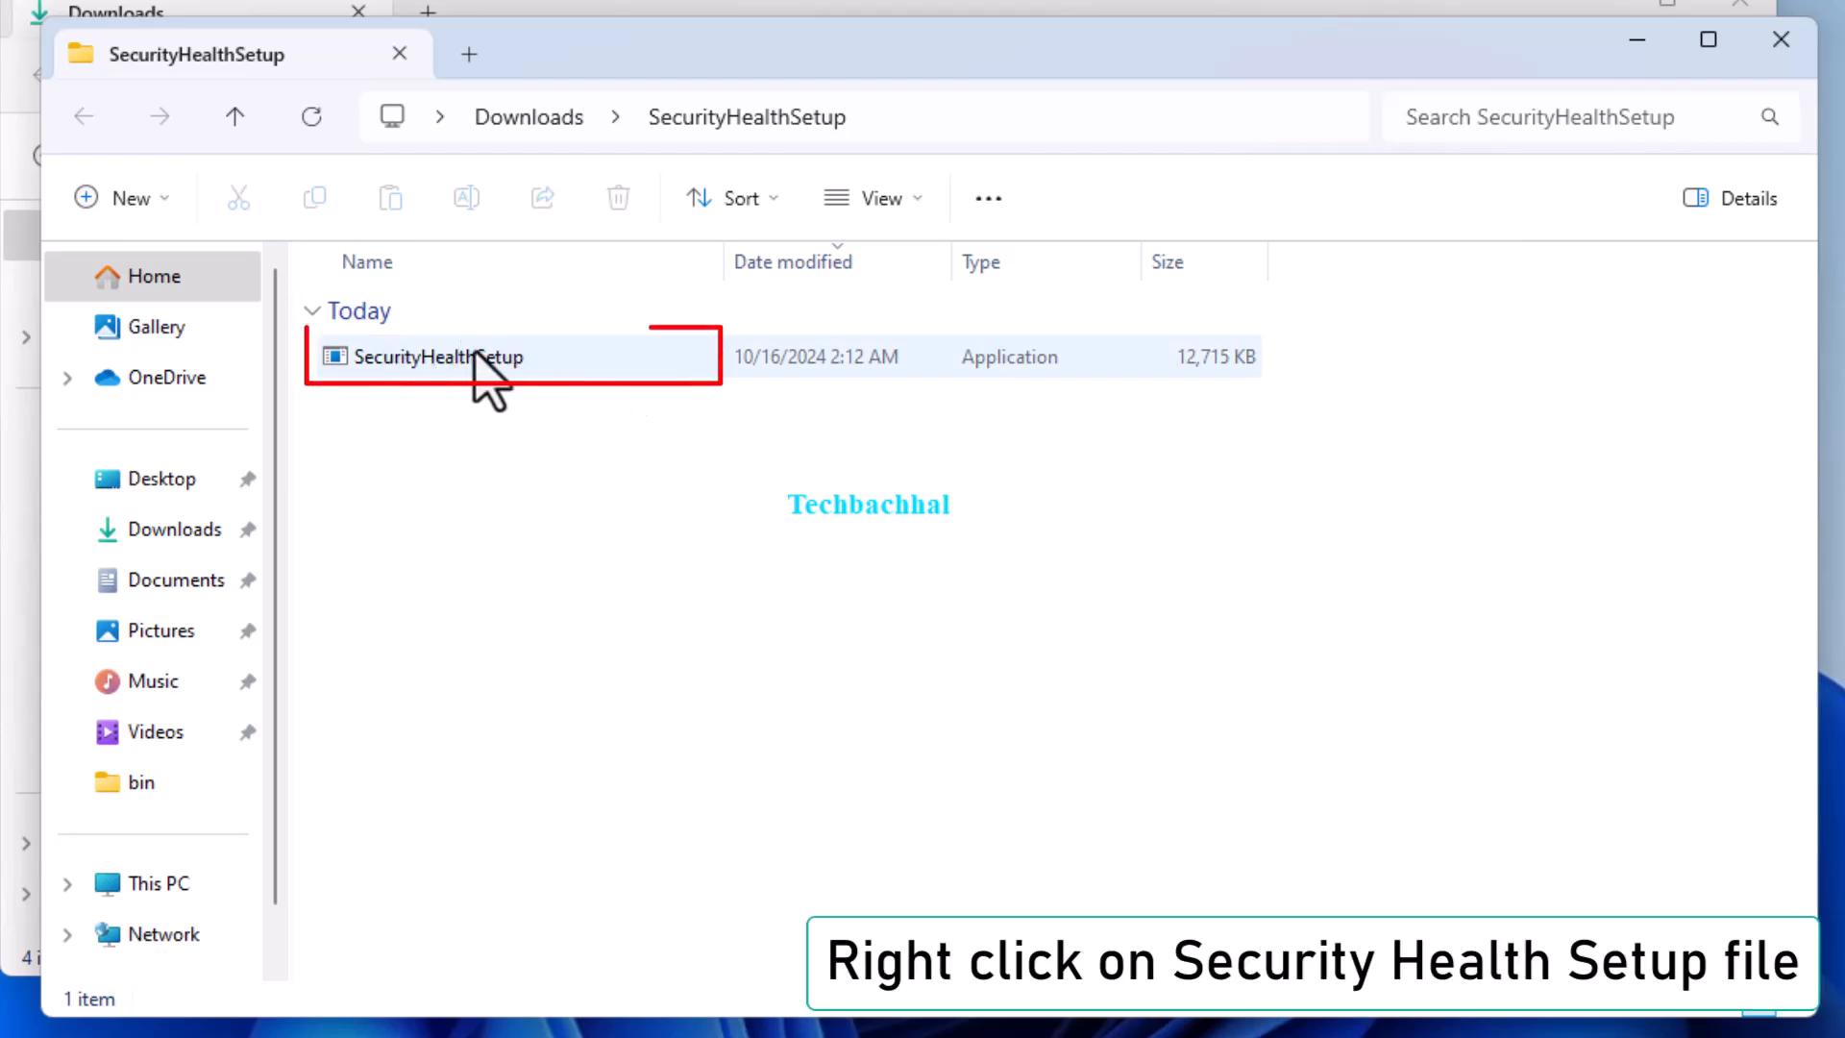
pyautogui.rightClick(436, 356)
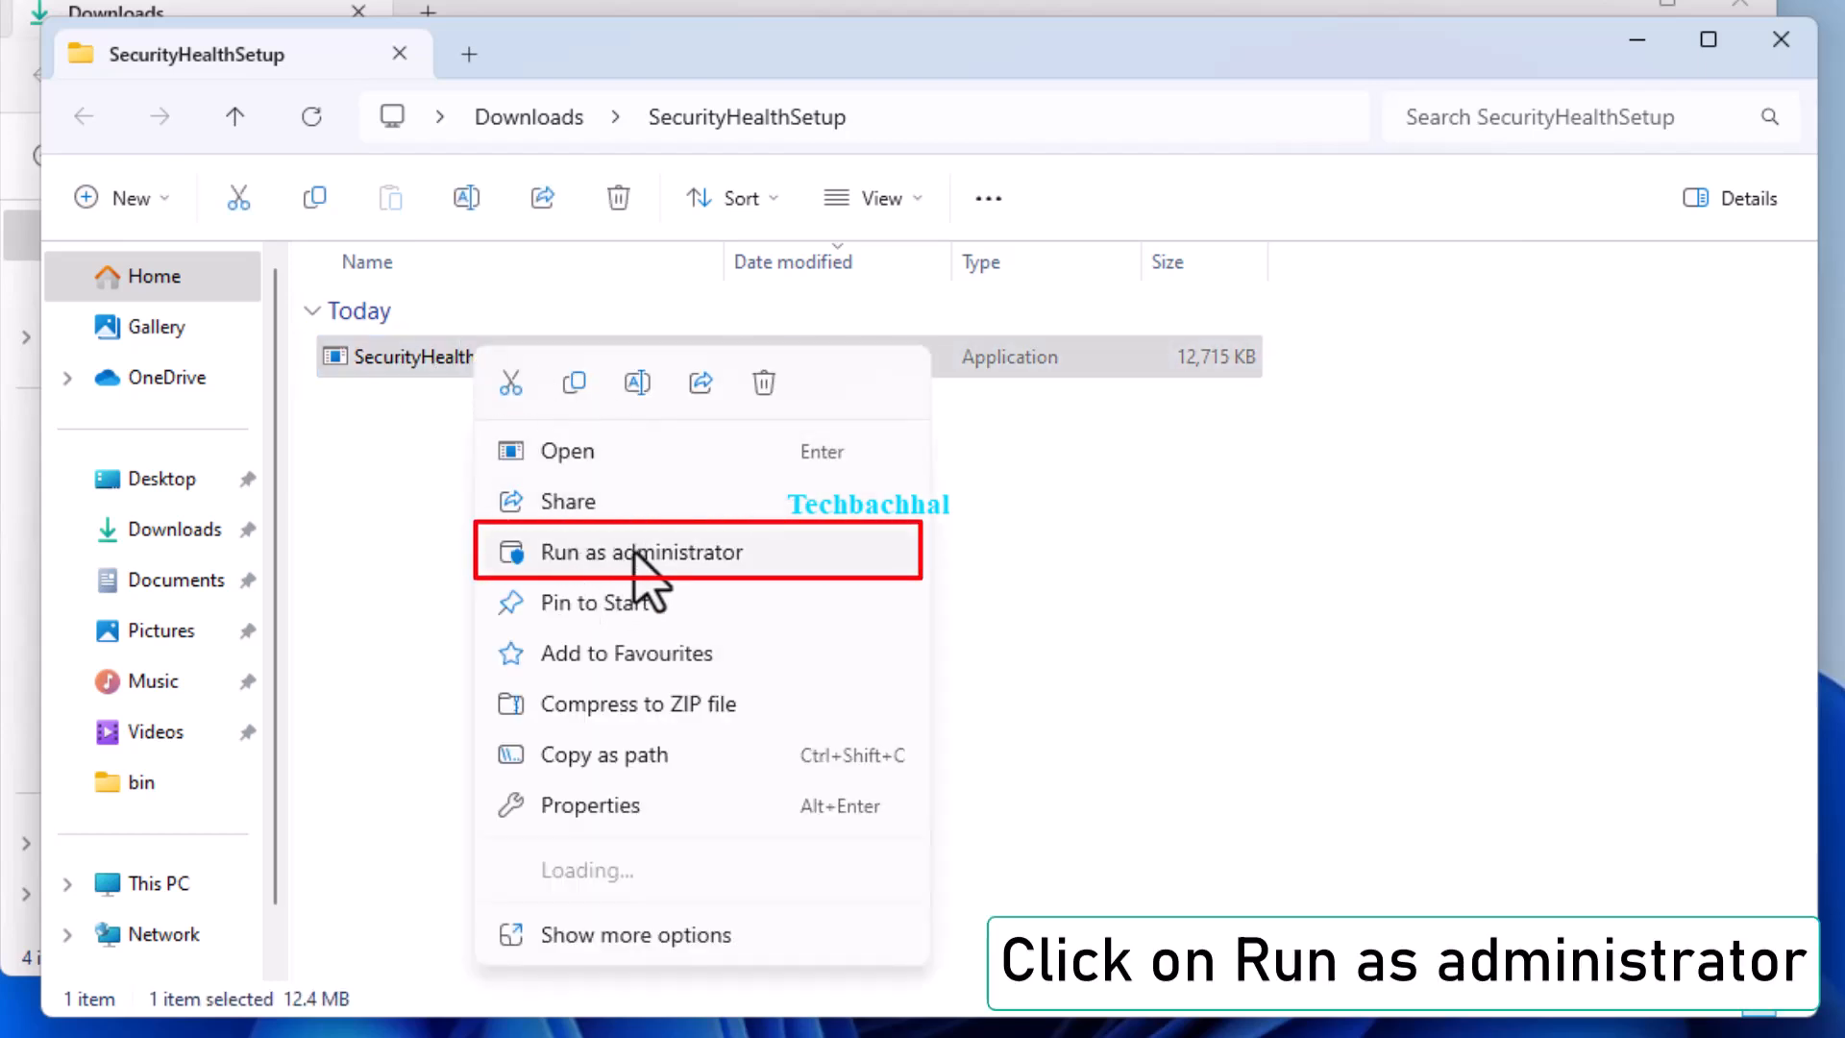
pyautogui.click(641, 551)
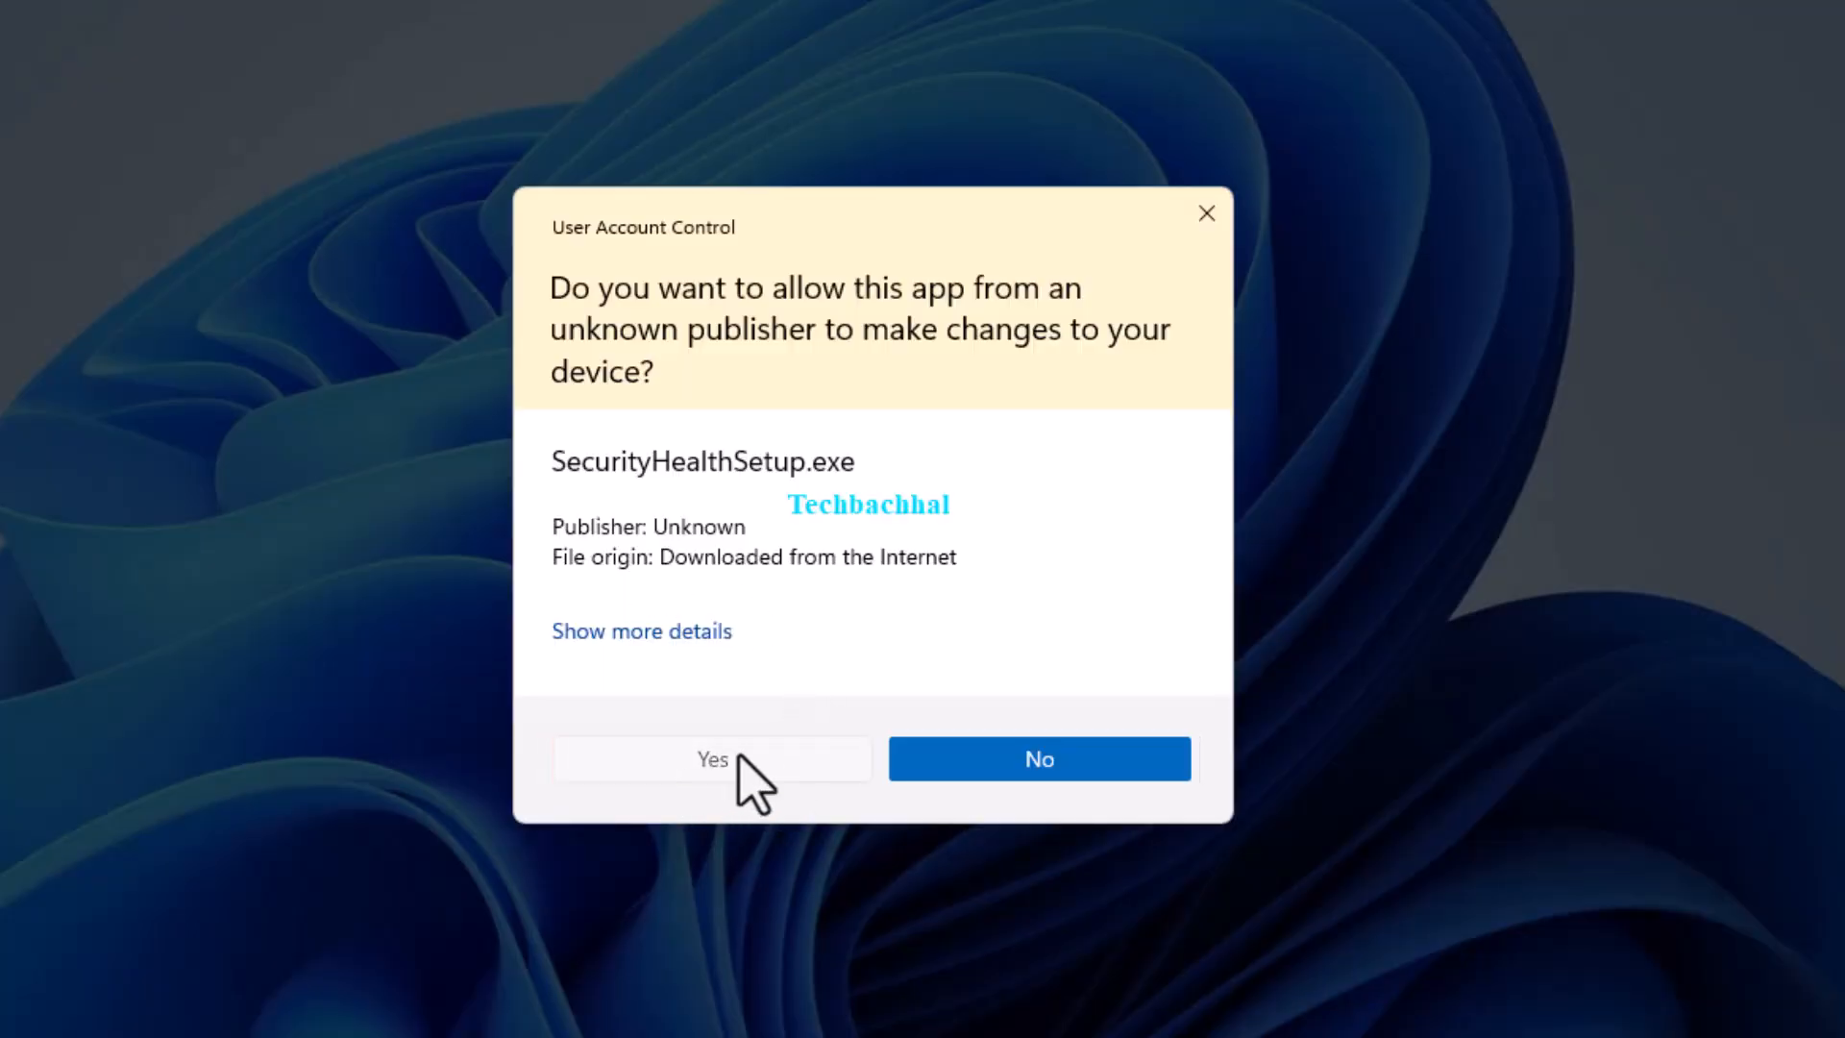
pyautogui.click(712, 758)
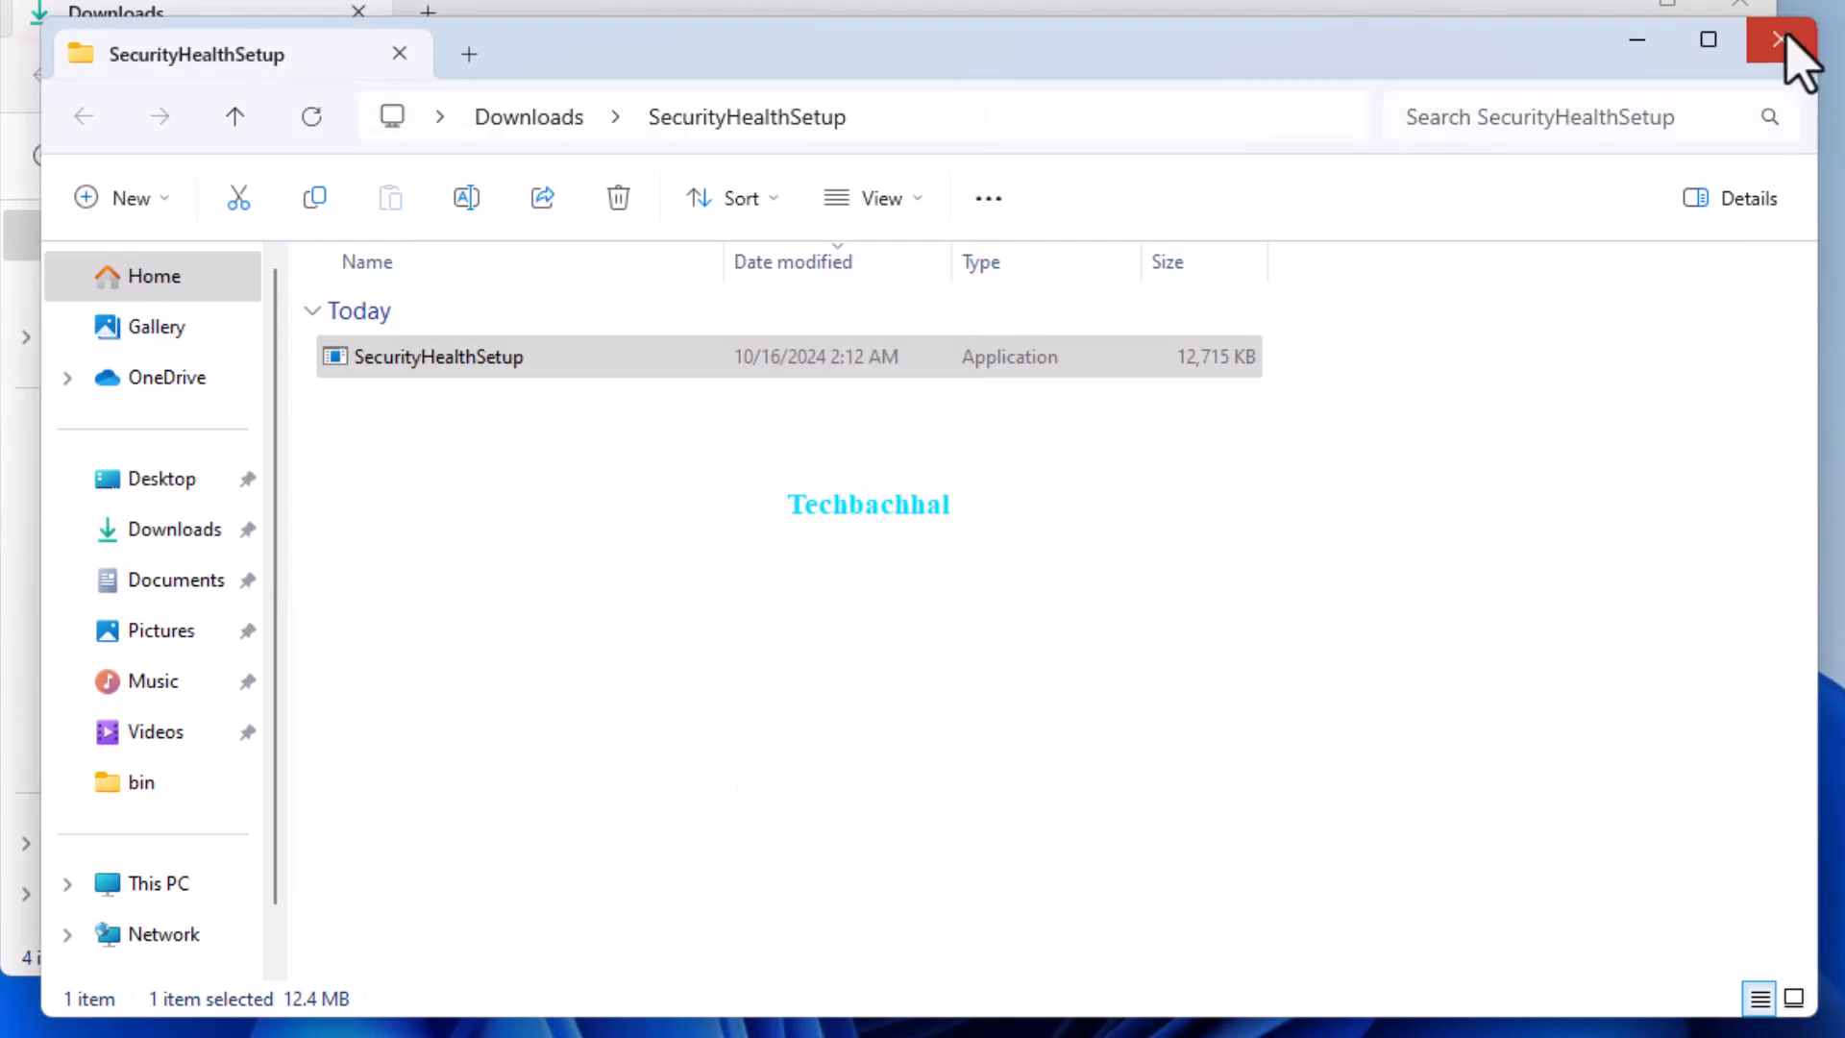
pyautogui.click(1779, 38)
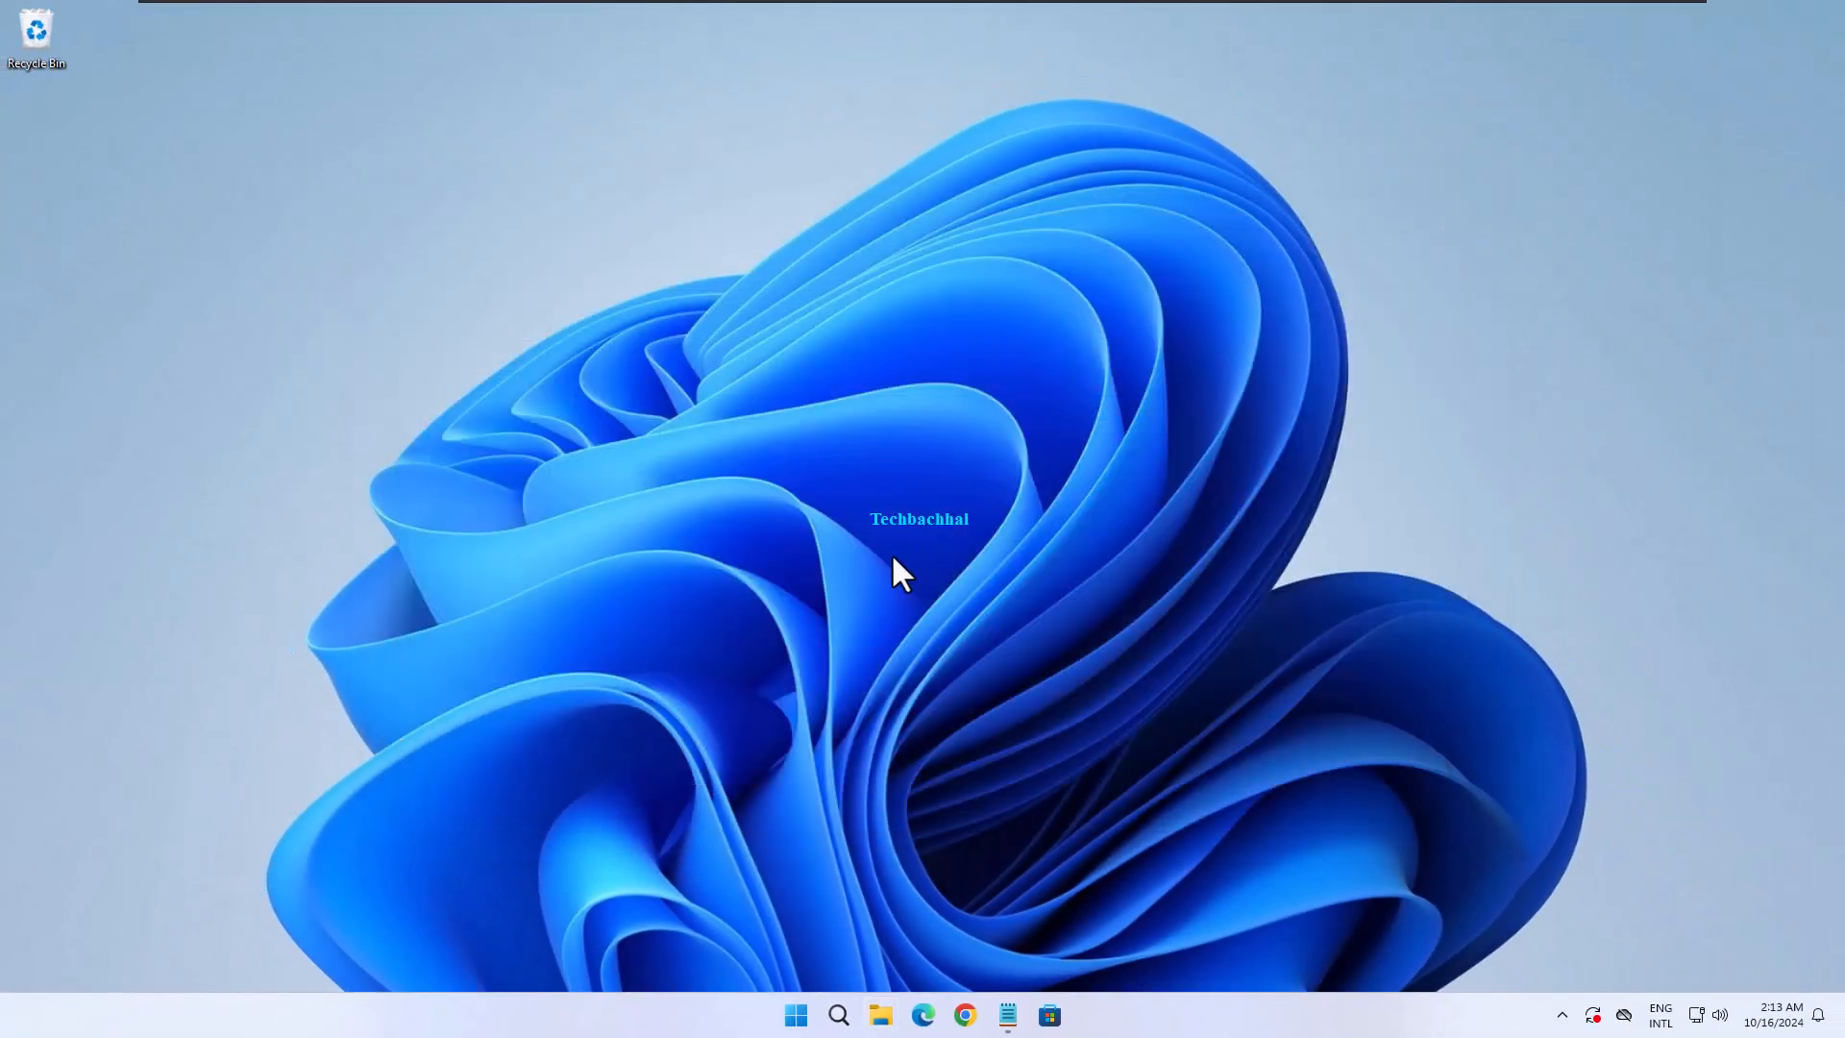
# Step: Restart the PC from the Start context menu and reopen that menu
pyautogui.rightClick(796, 1015)
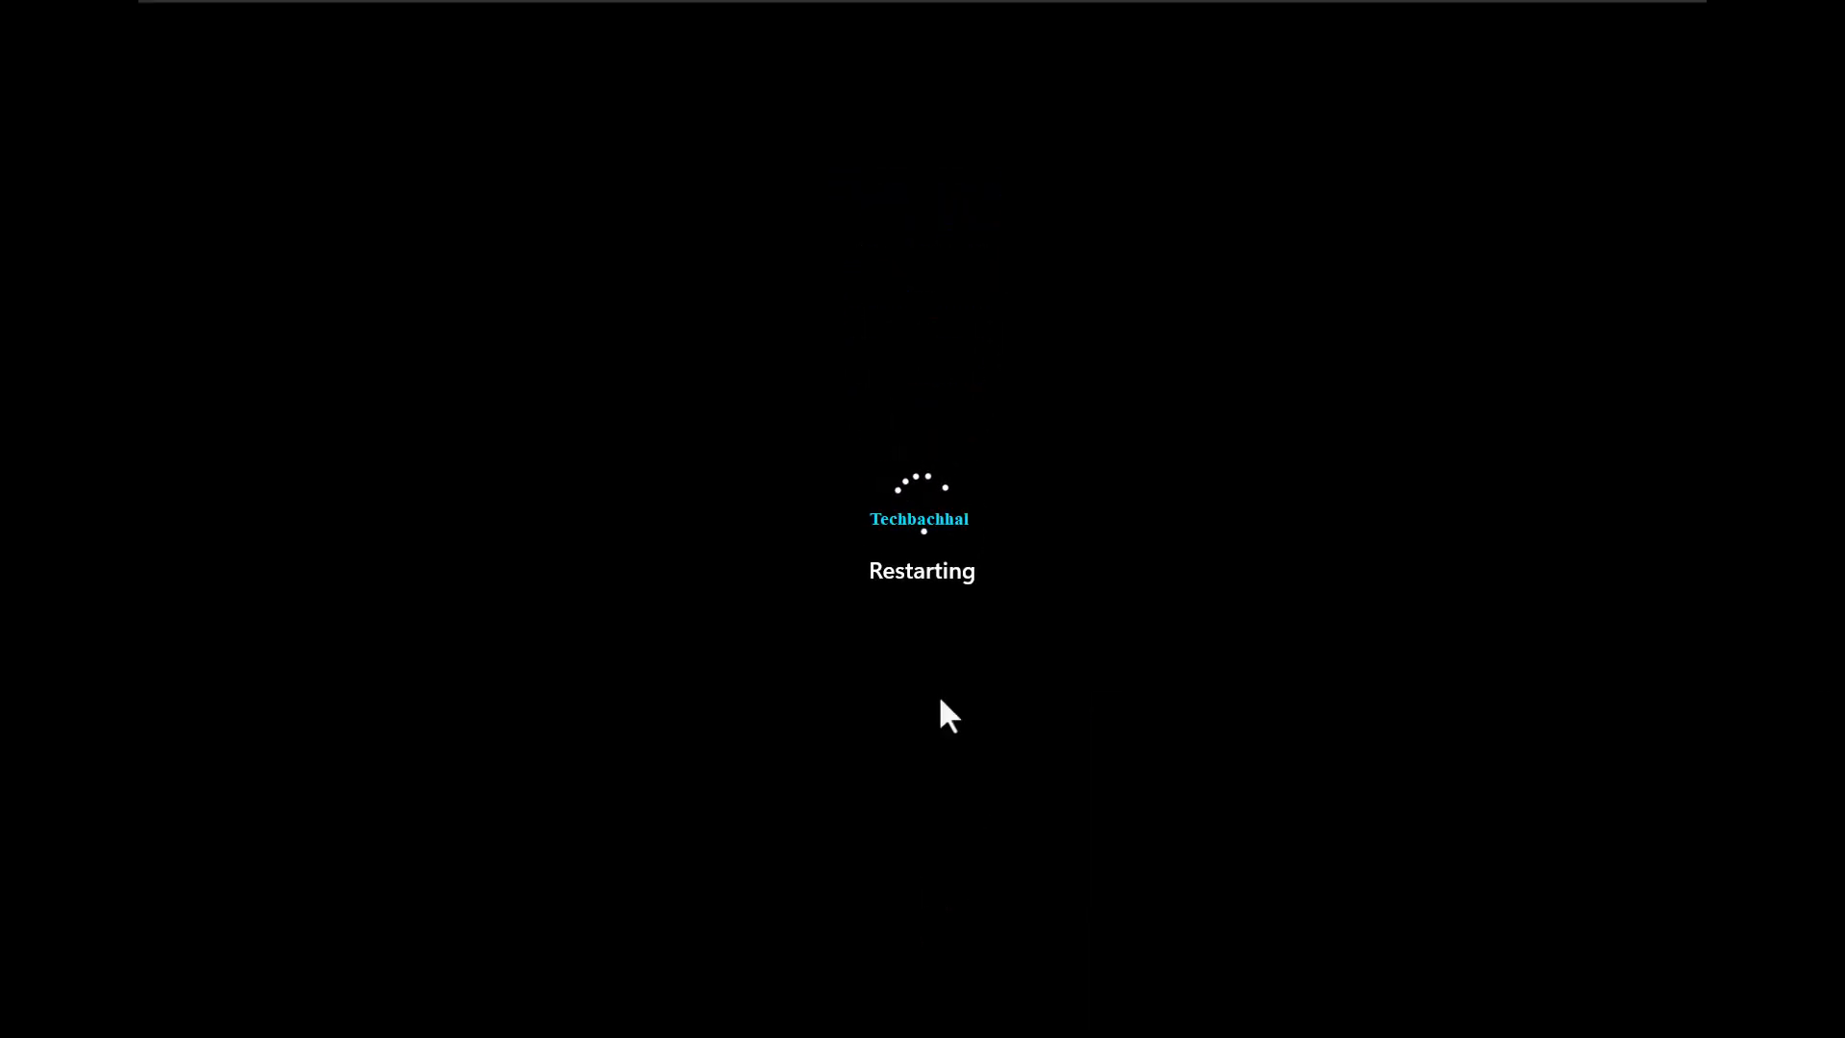
pyautogui.rightClick(794, 1015)
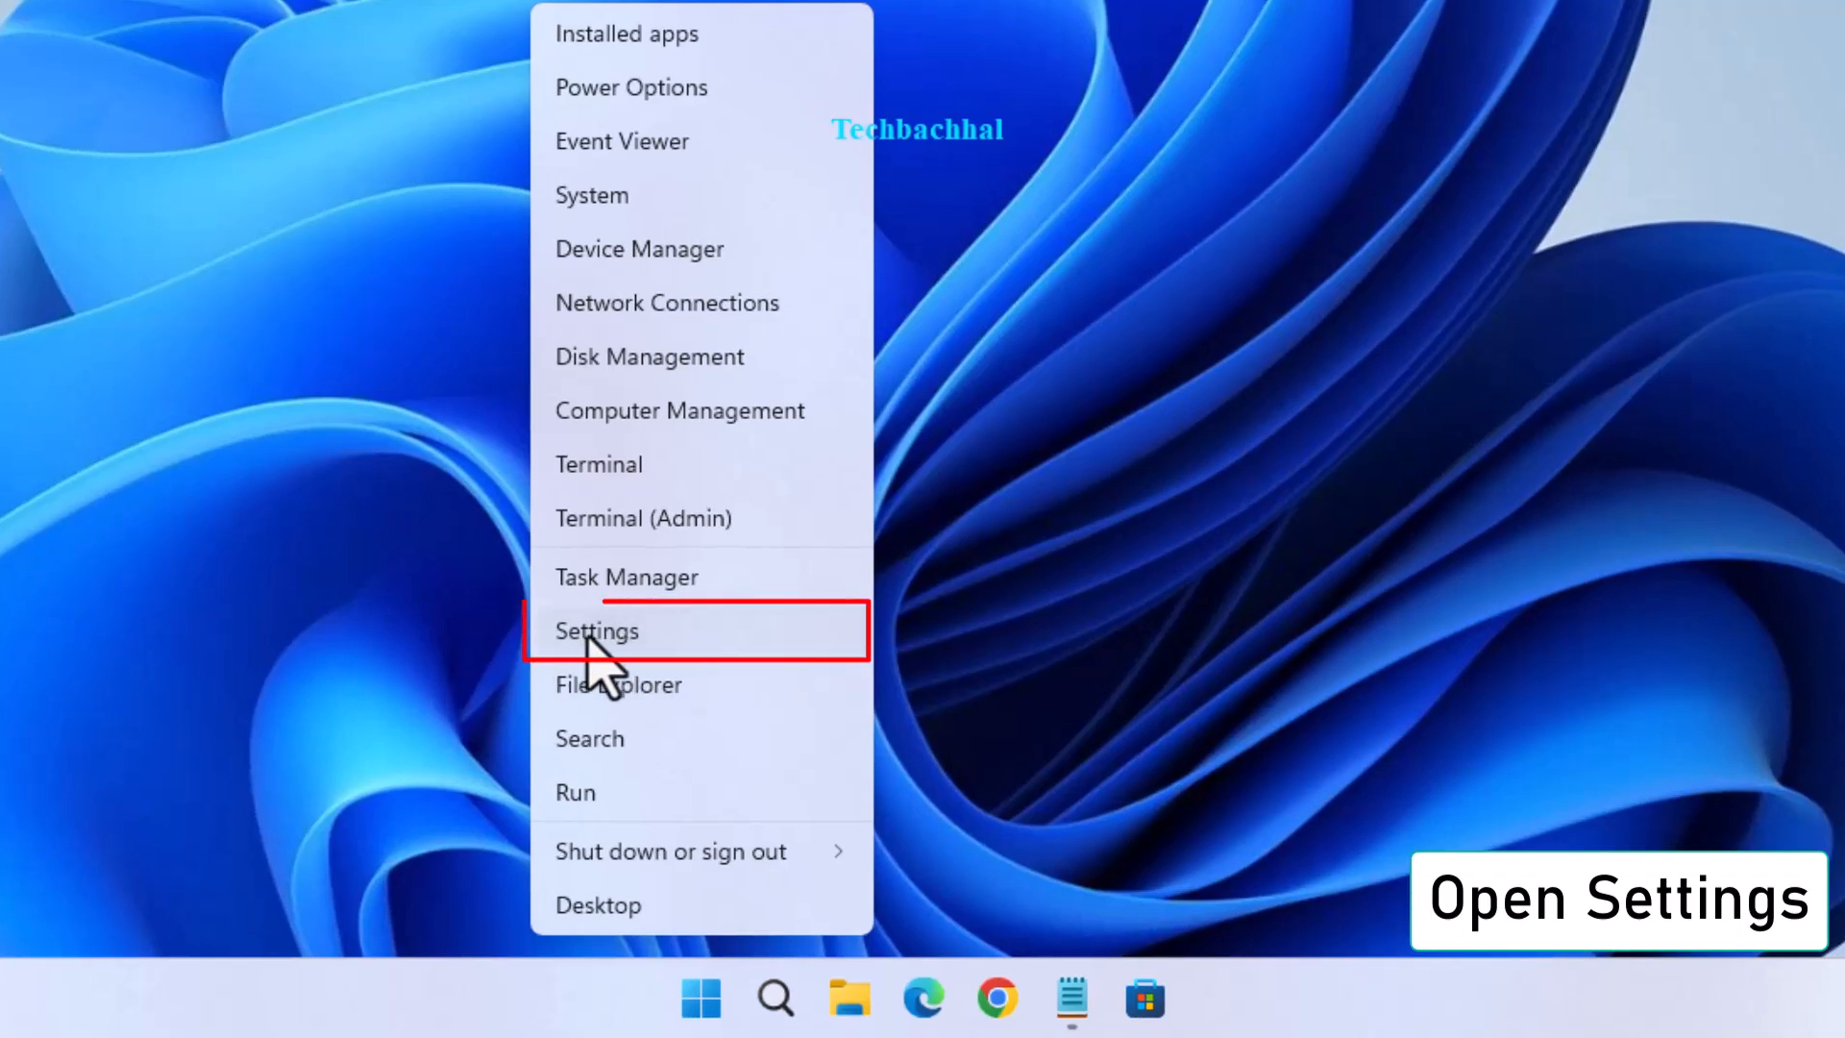
# Step: Open Windows Security via Settings > Privacy & security > Windows Security
pyautogui.click(597, 630)
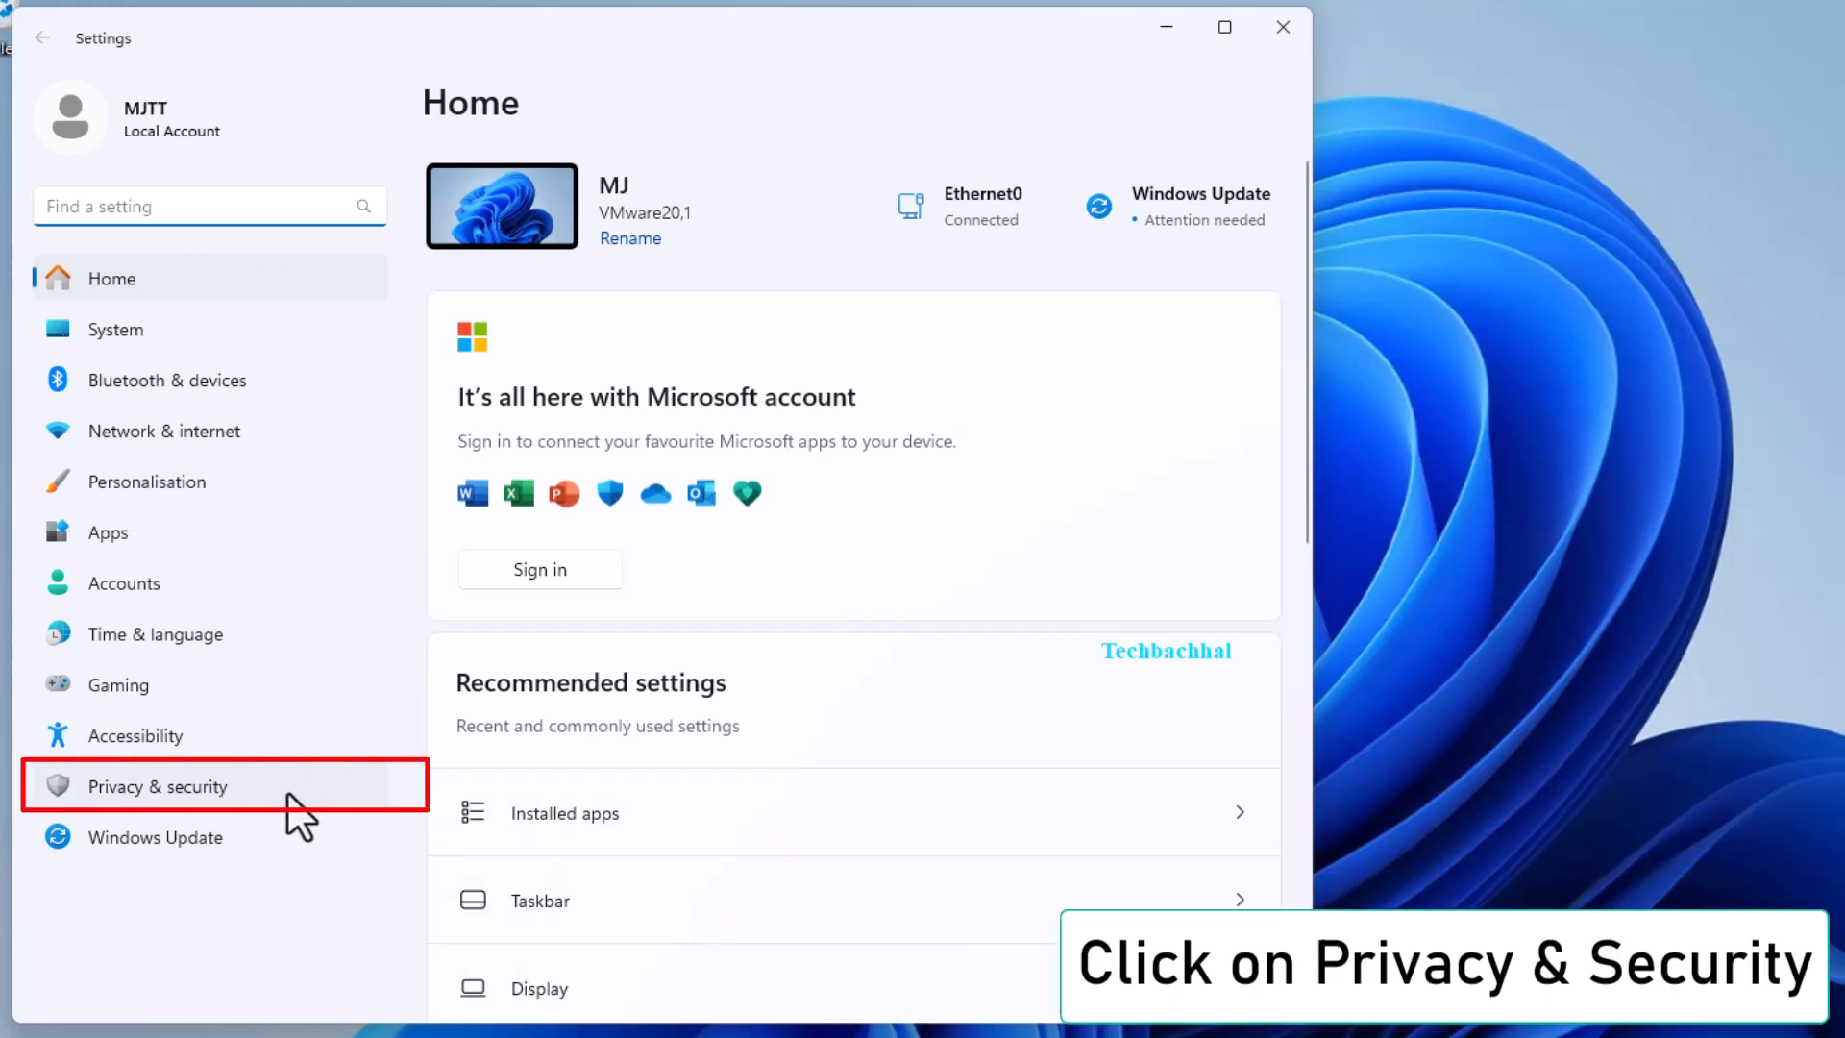
pyautogui.click(156, 786)
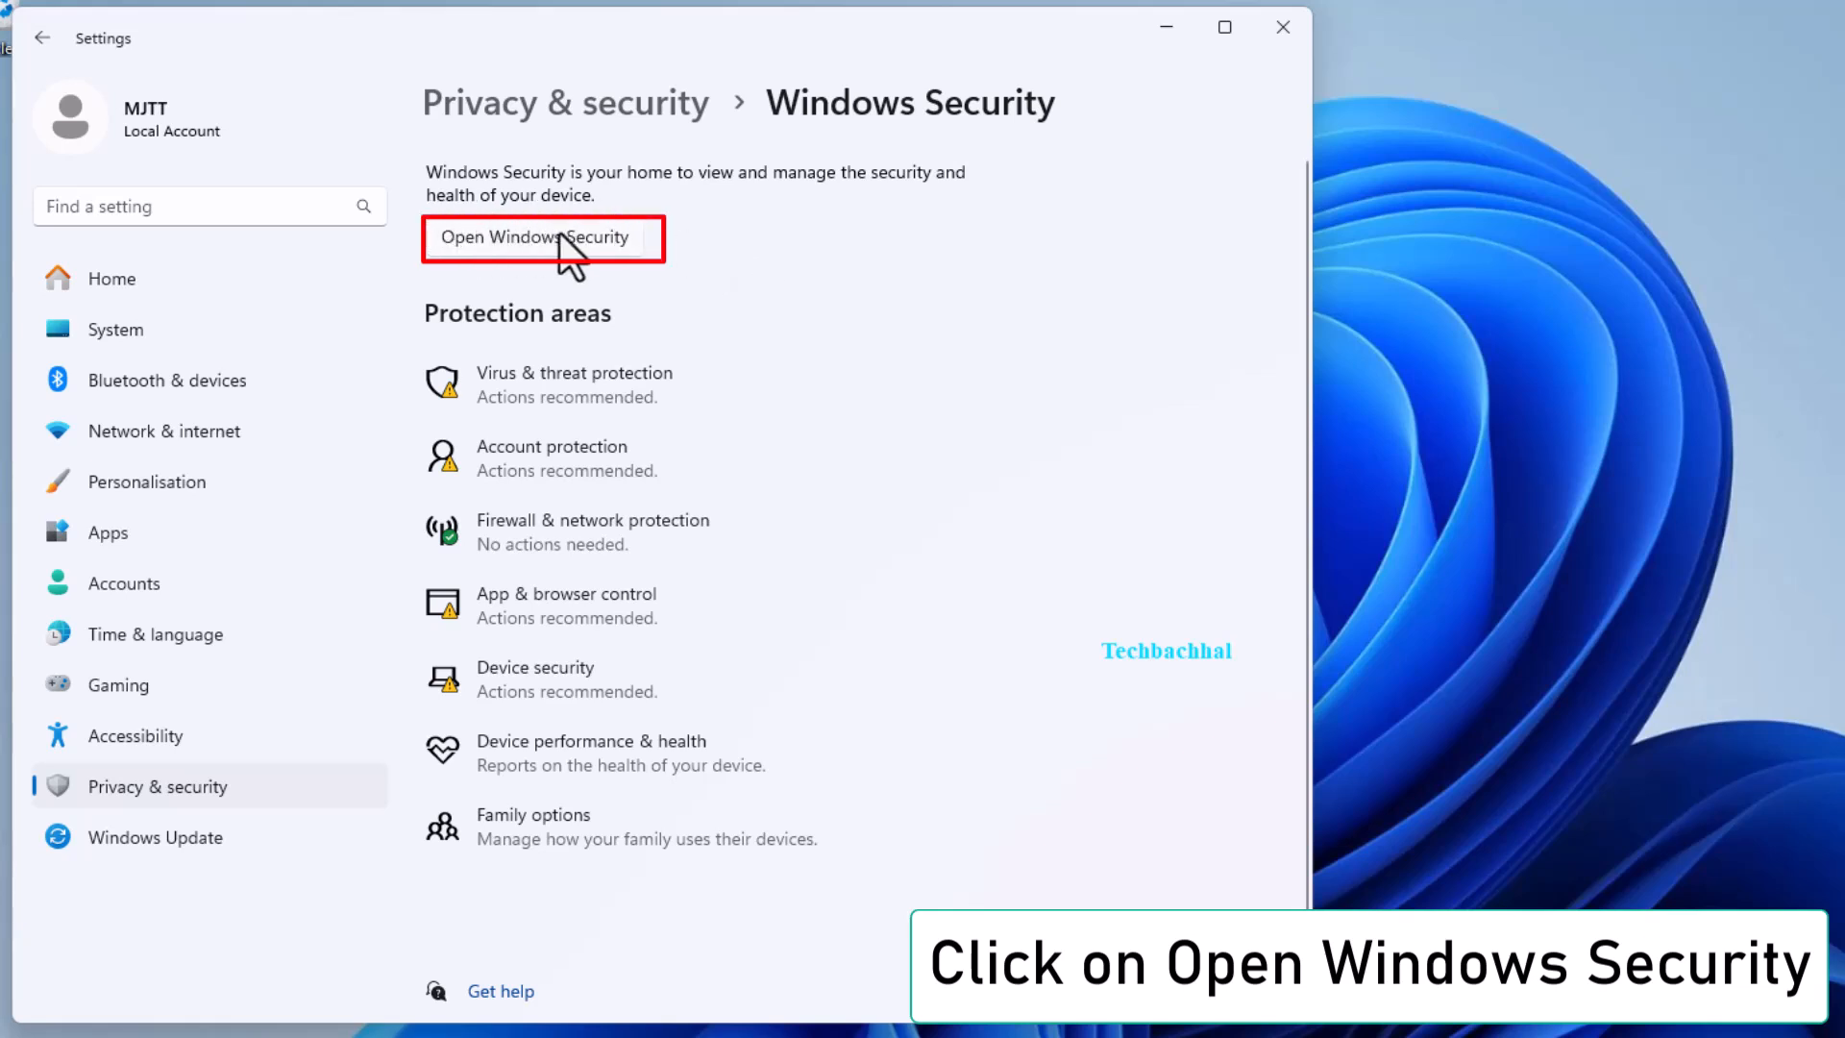
pyautogui.click(542, 237)
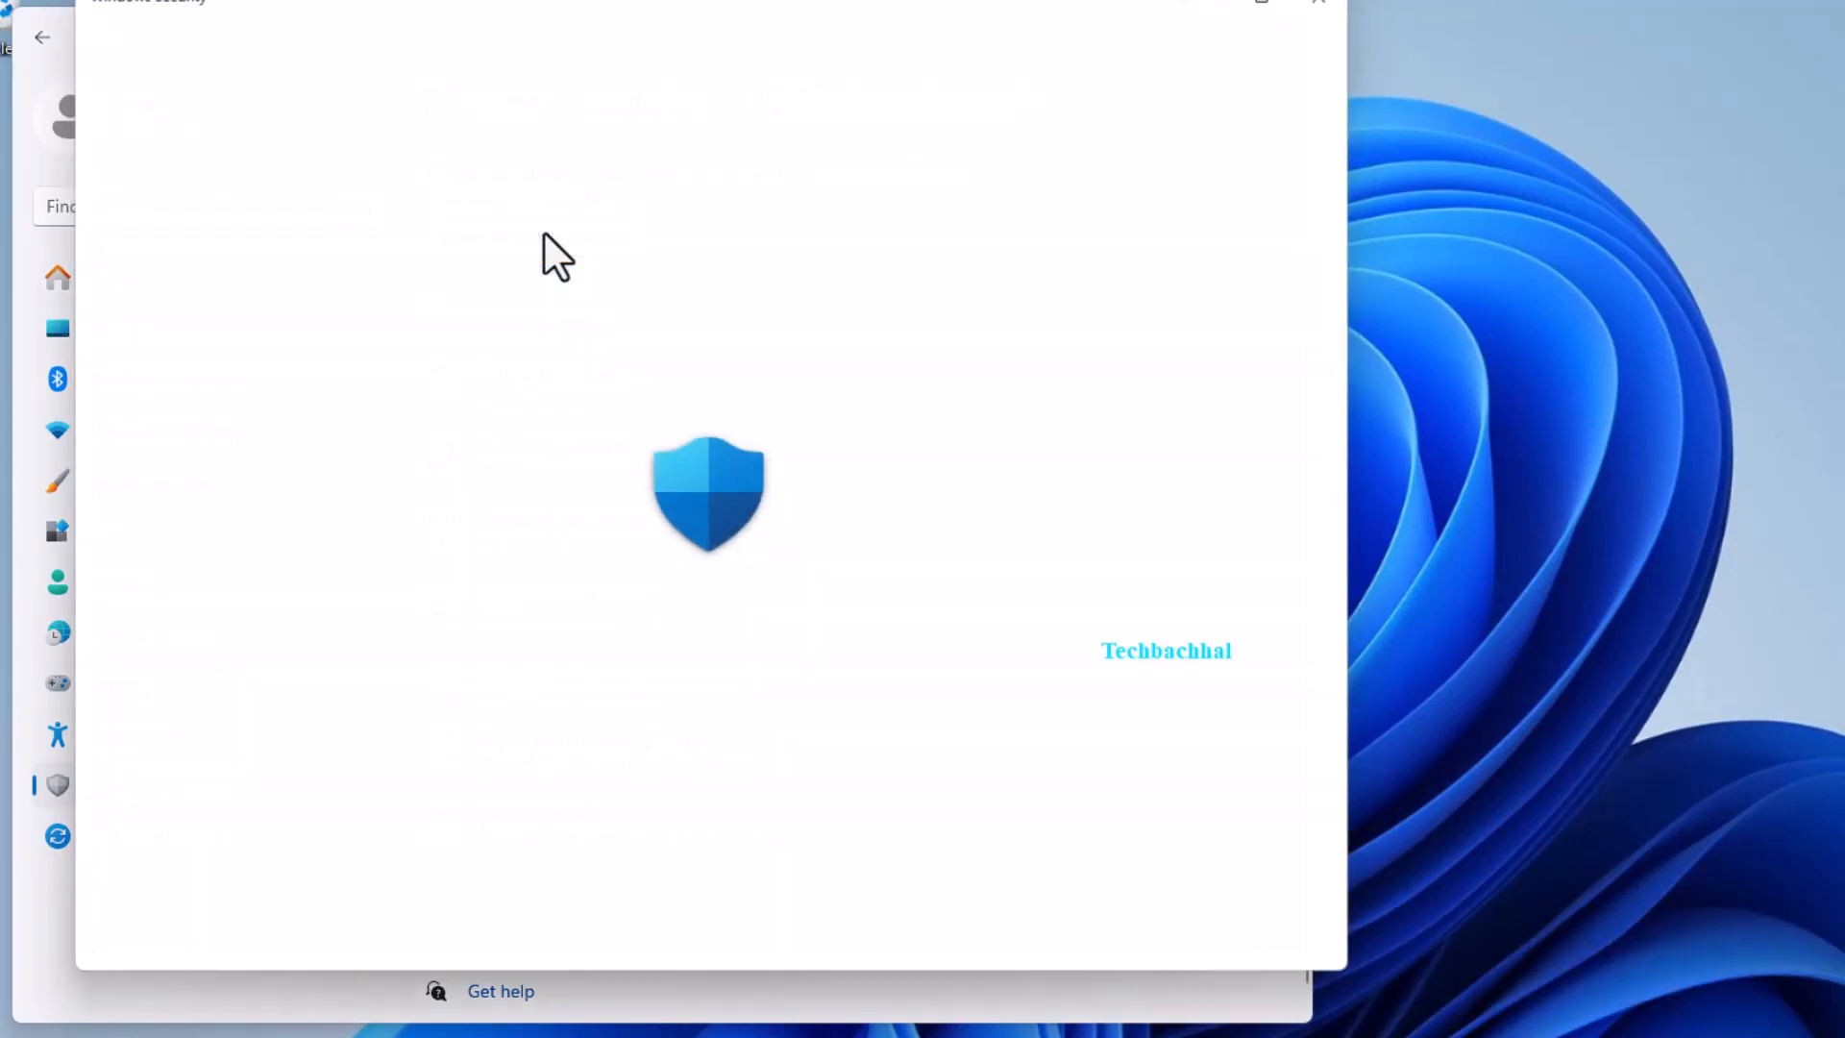